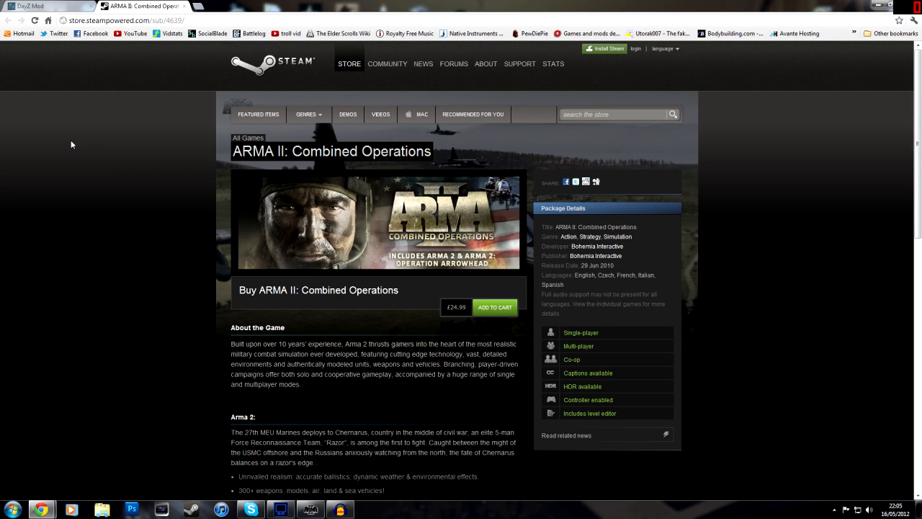
mouse_move(38, 93)
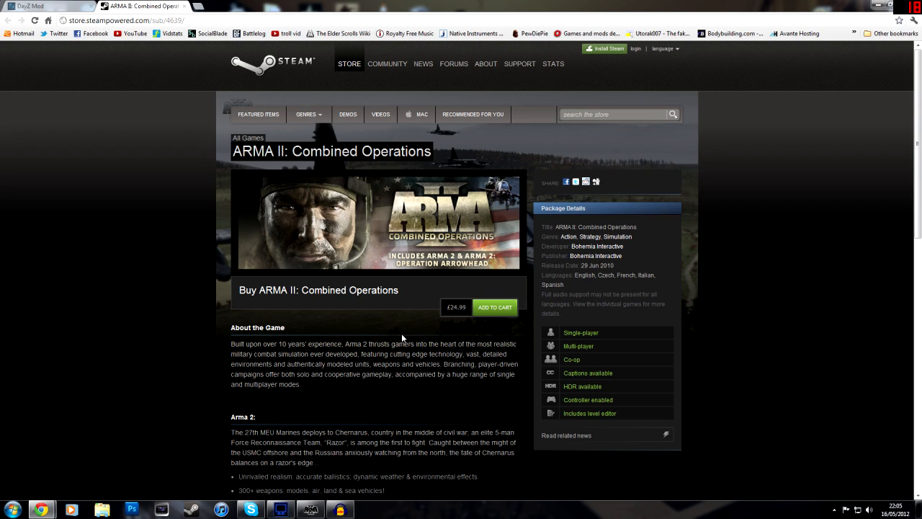
mouse_move(442, 330)
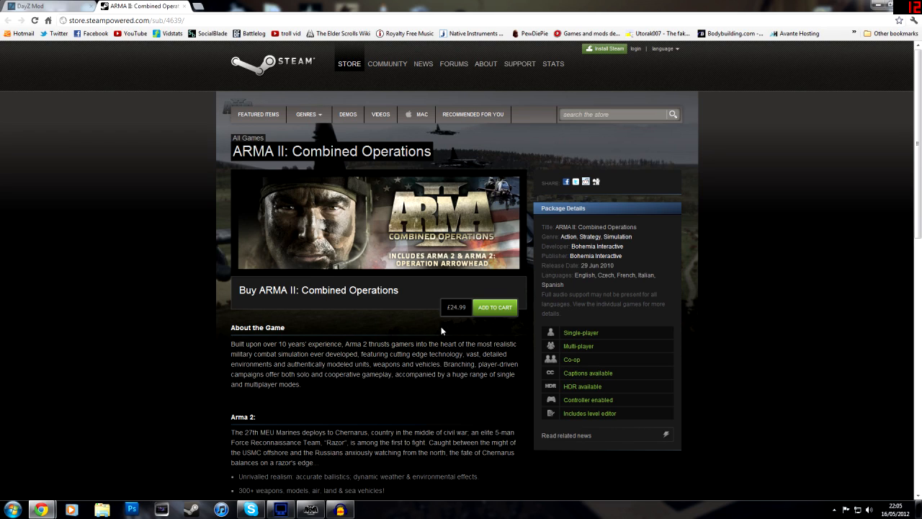
mouse_move(372, 326)
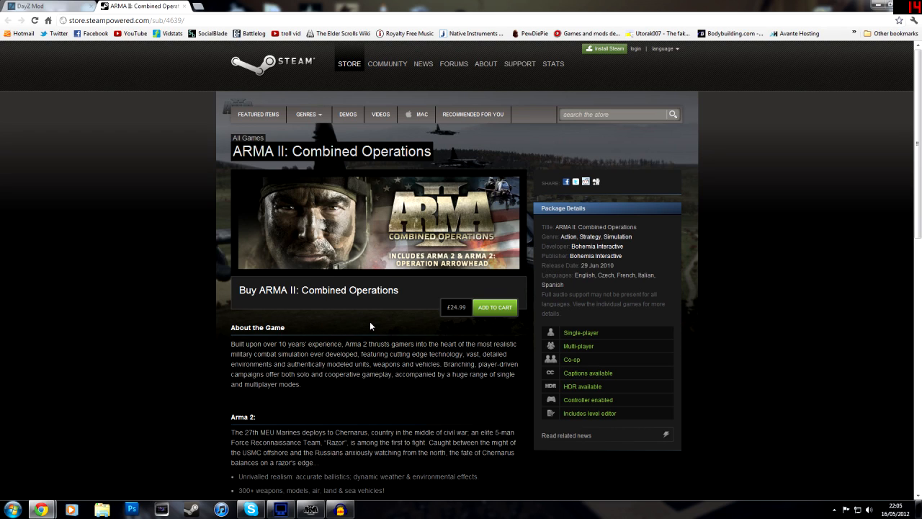
mouse_move(366, 325)
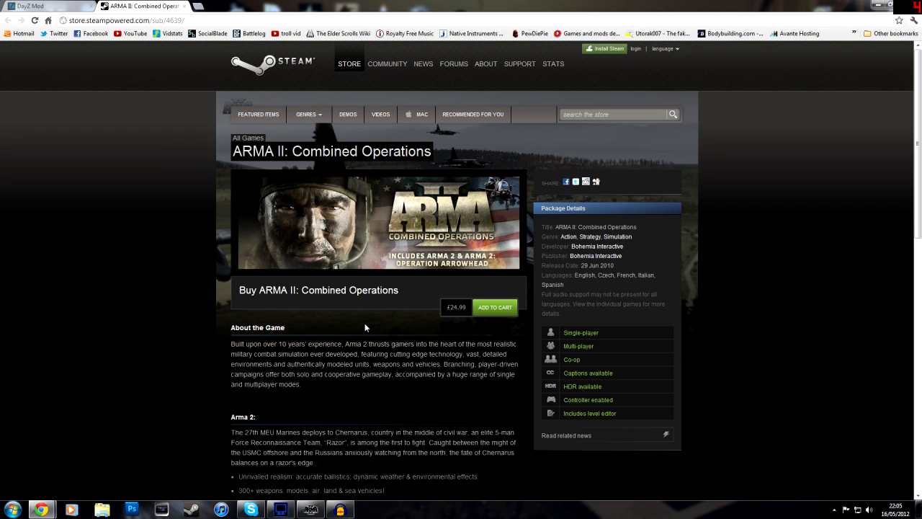
mouse_move(361, 328)
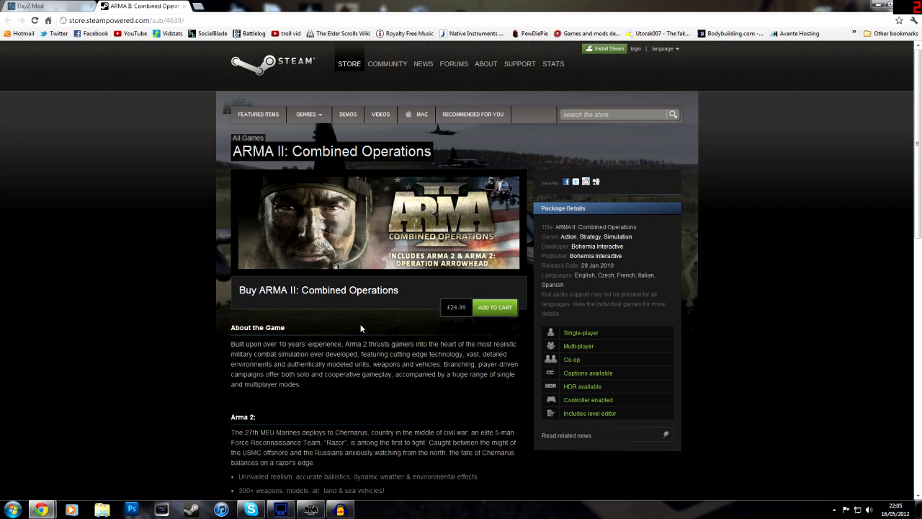
mouse_move(282, 318)
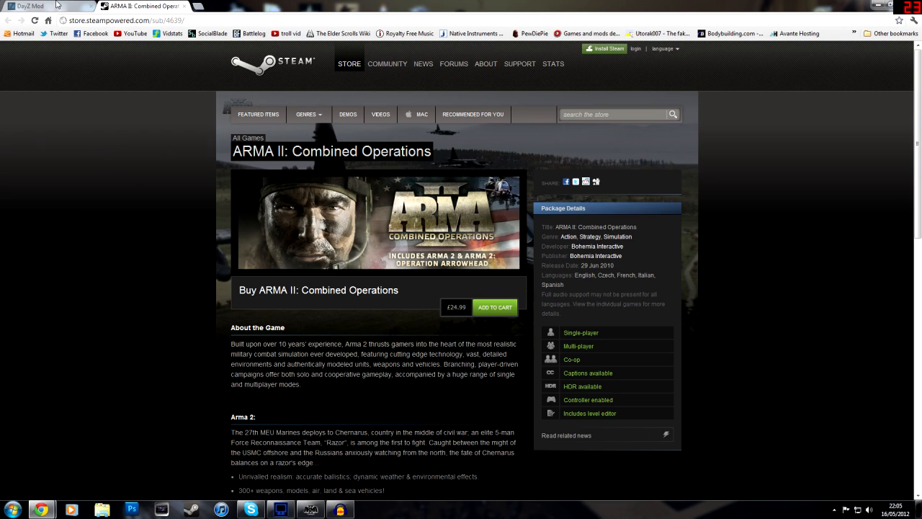
Show the dayzmod.com welcome page with its DayZ download offer.
left_click(31, 6)
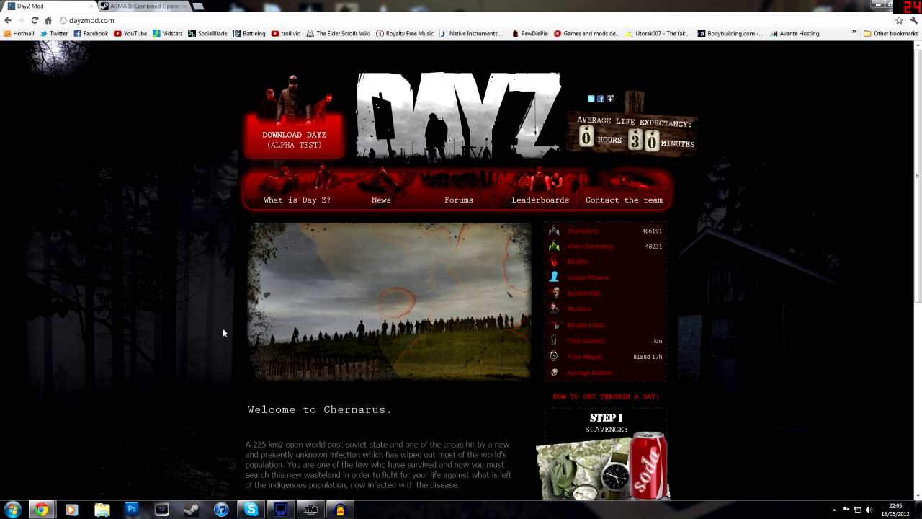
scroll("down", 3)
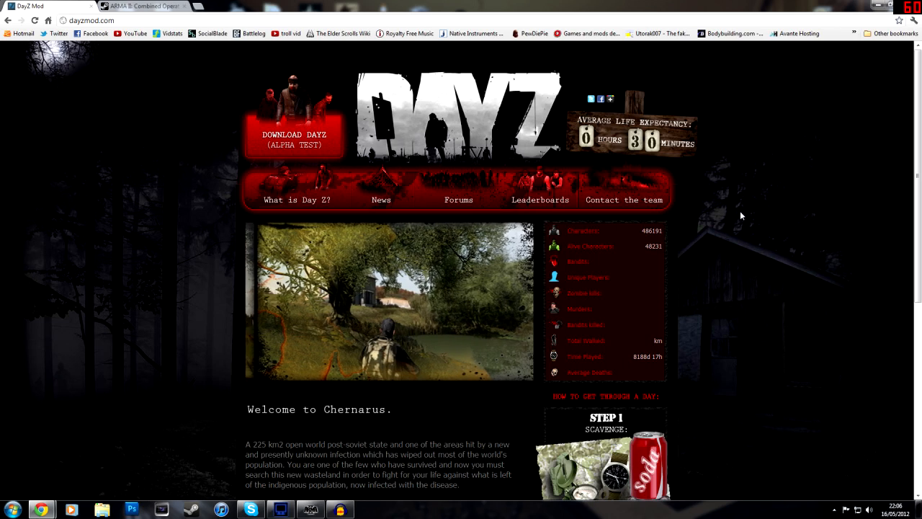
mouse_move(356, 262)
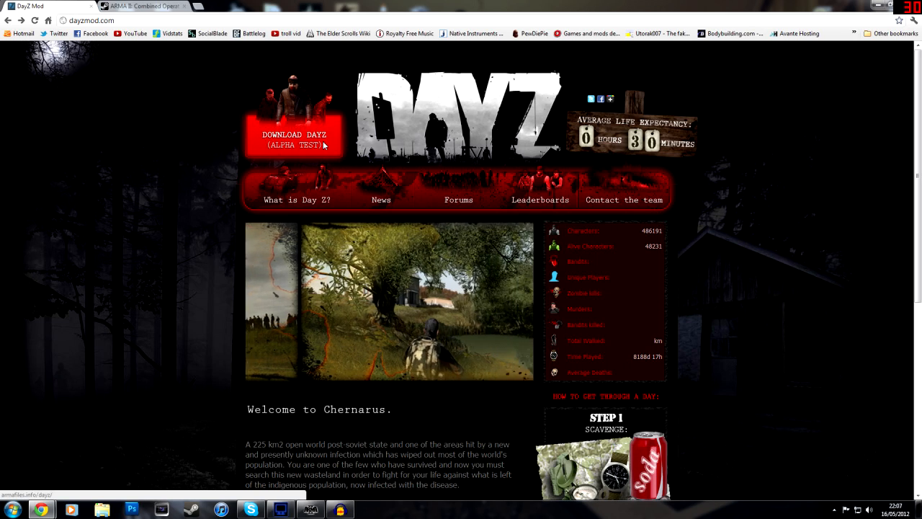
Reach Mirror 1's file index from the Download DayZ page.
left_click(298, 138)
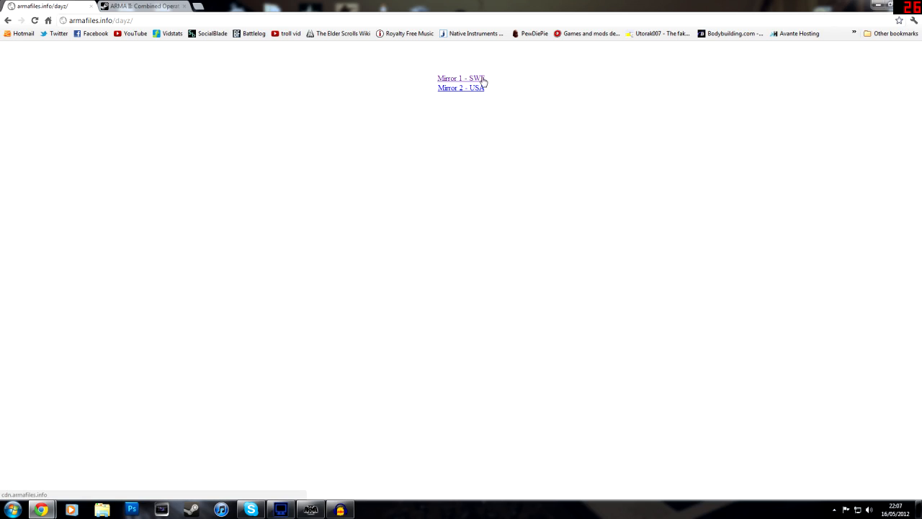
left_click(461, 88)
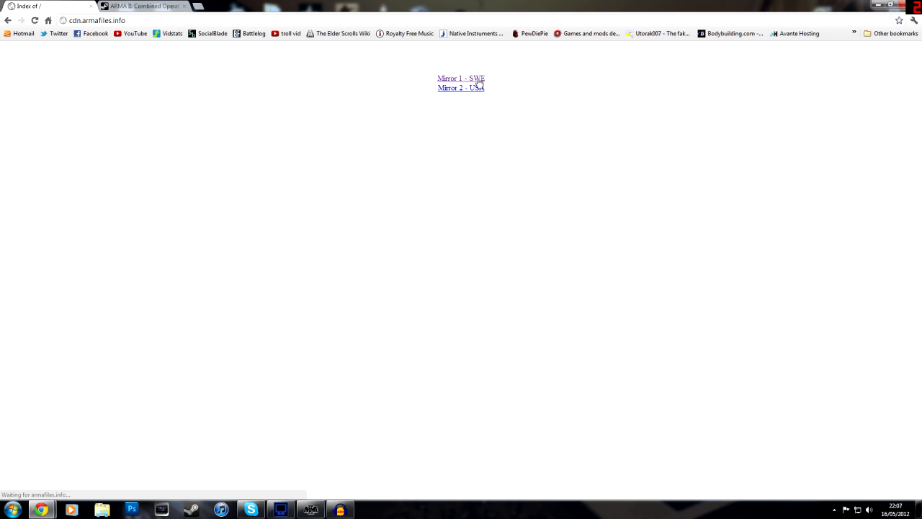
left_click(460, 88)
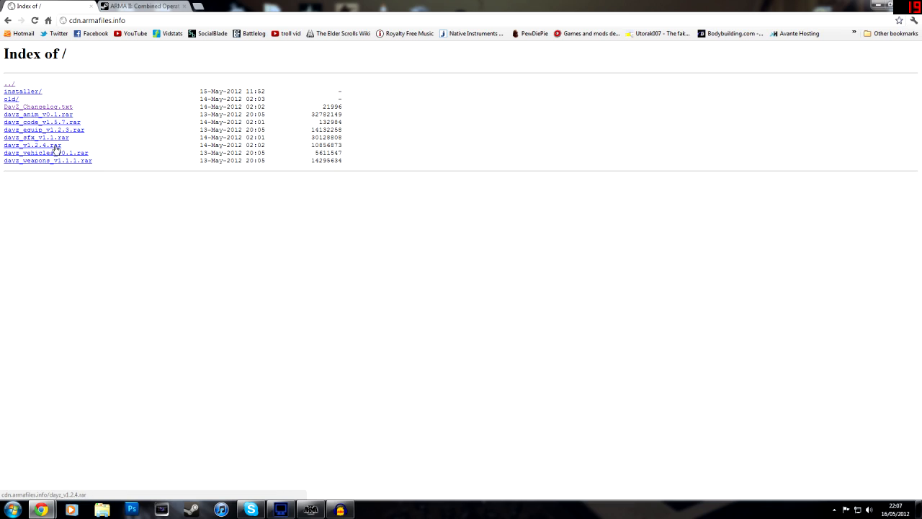
mouse_move(56, 167)
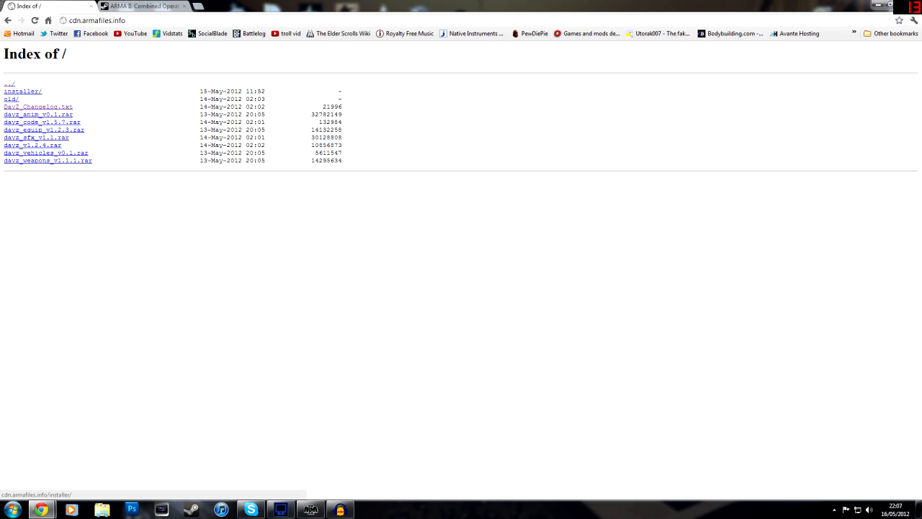
Read through DayZ_Changelog.txt on the mirror, then move on to the launcher page.
left_click(38, 107)
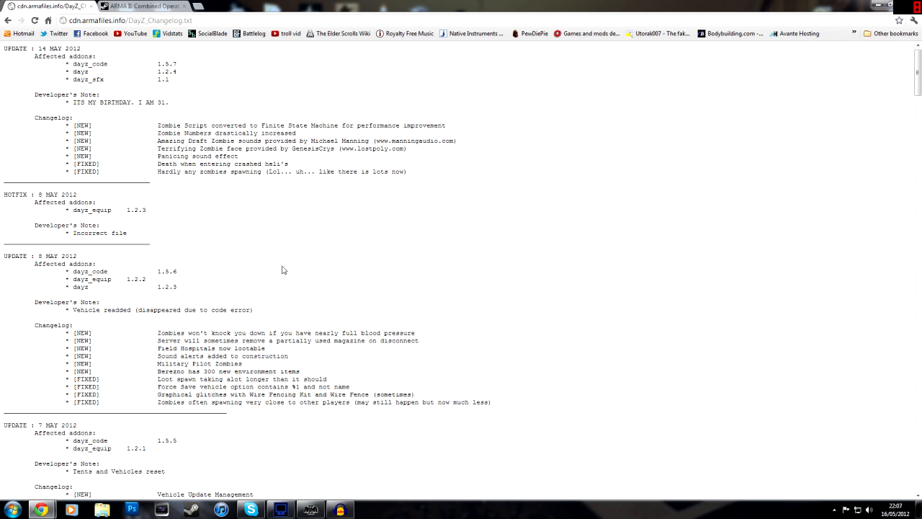
scroll("down", 3)
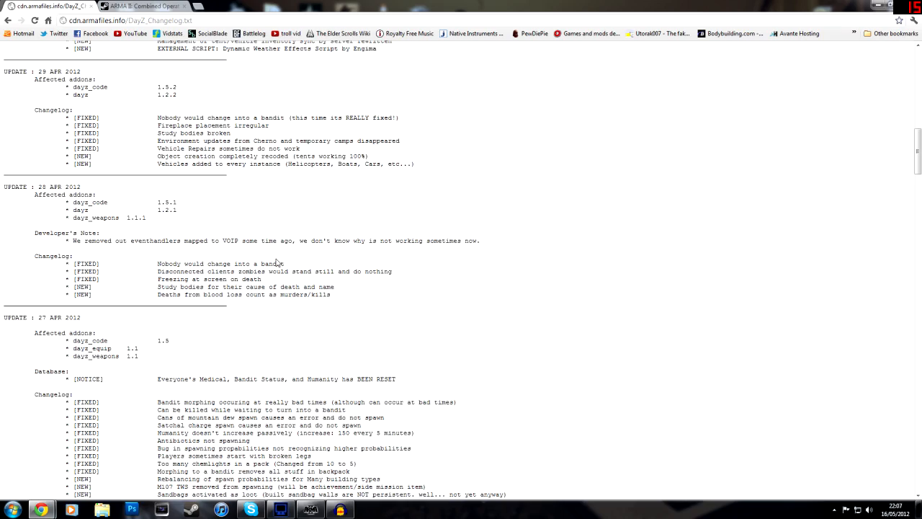
scroll("down", 3)
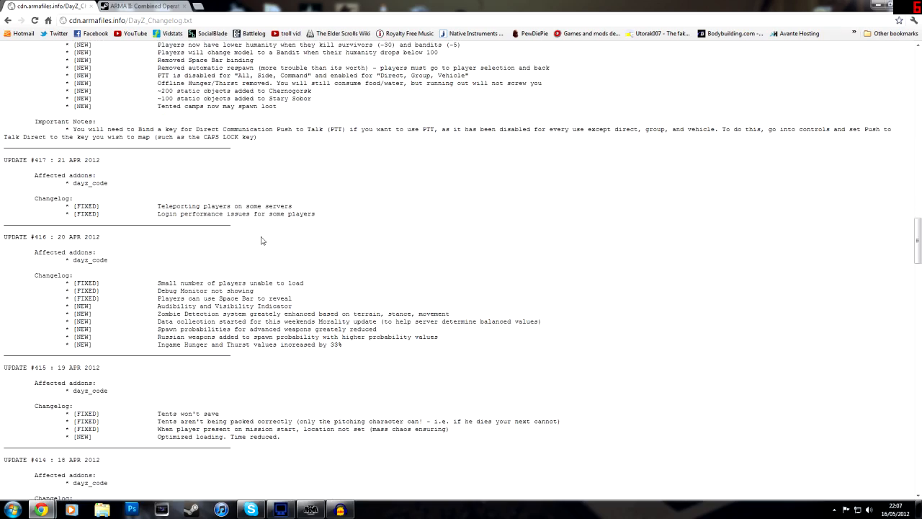
scroll("down", 3)
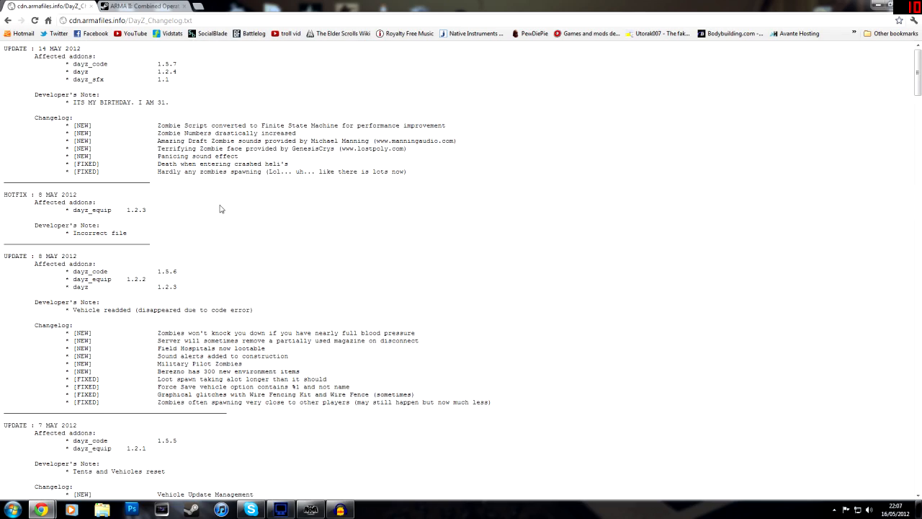
scroll("down", 3)
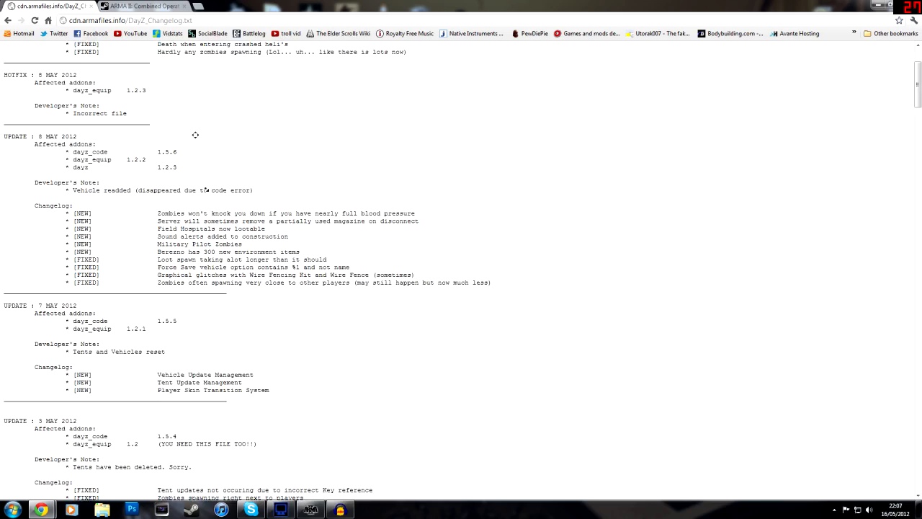
left_click(218, 6)
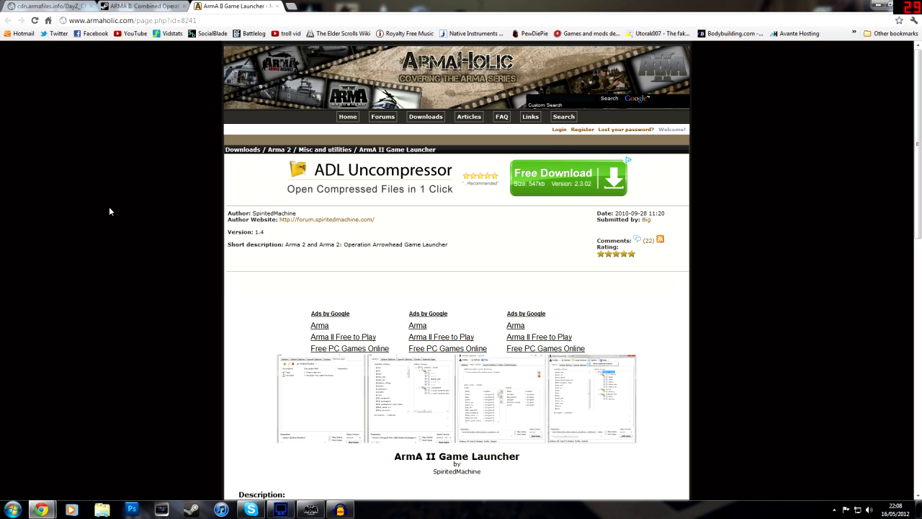
mouse_move(113, 166)
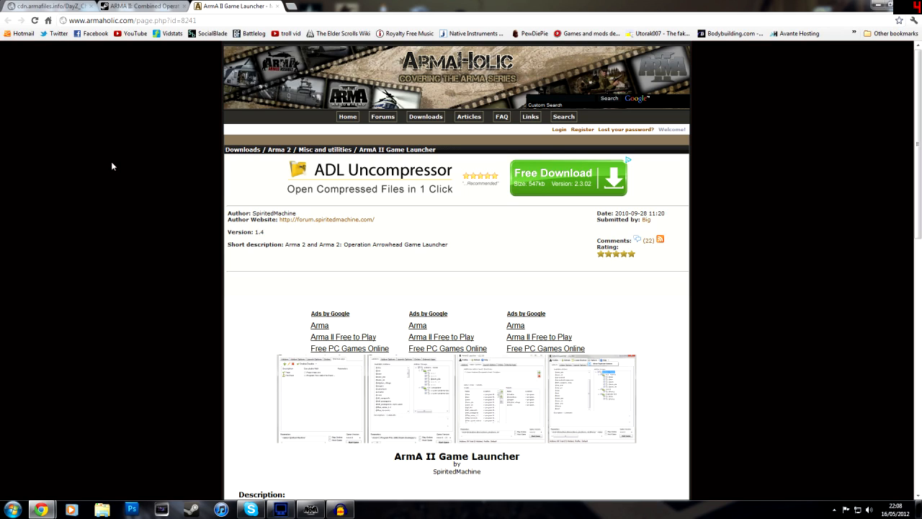
mouse_move(108, 164)
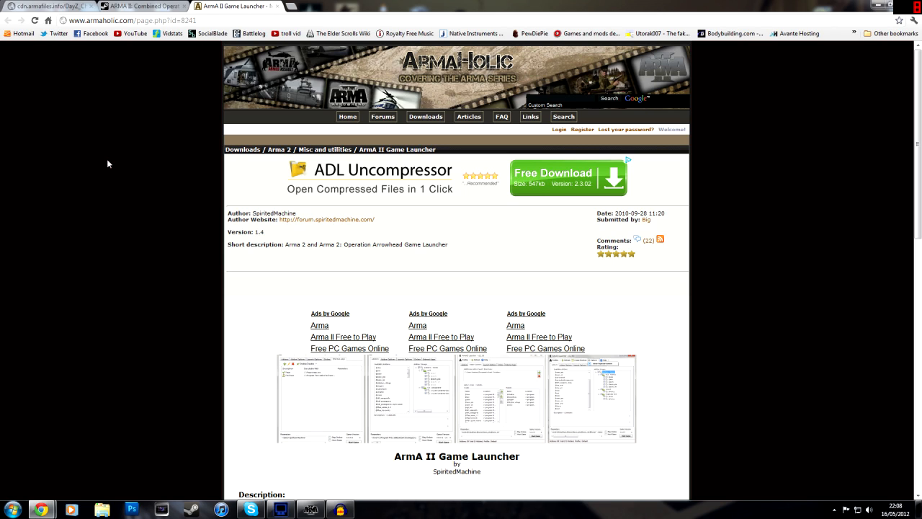
Scroll the Armaholic ArmA II Game Launcher page down to its FTP download links.
scroll("down", 3)
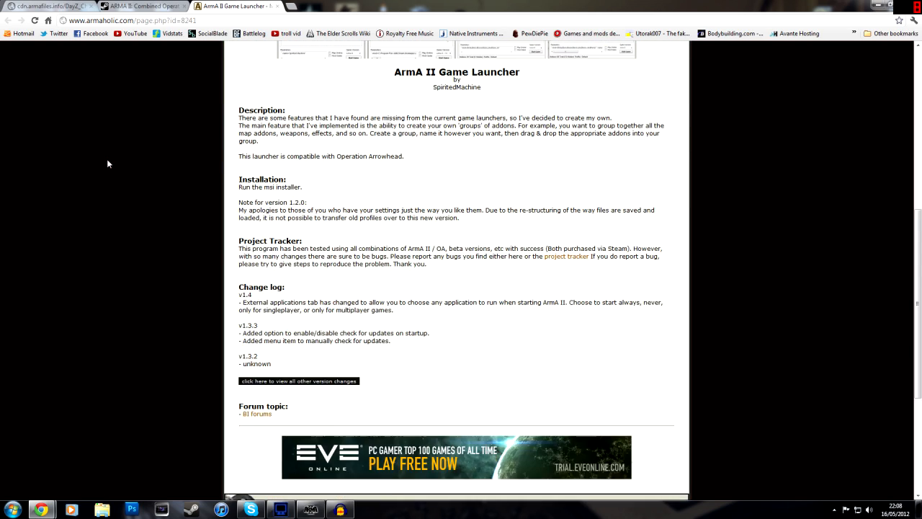
scroll("down", 3)
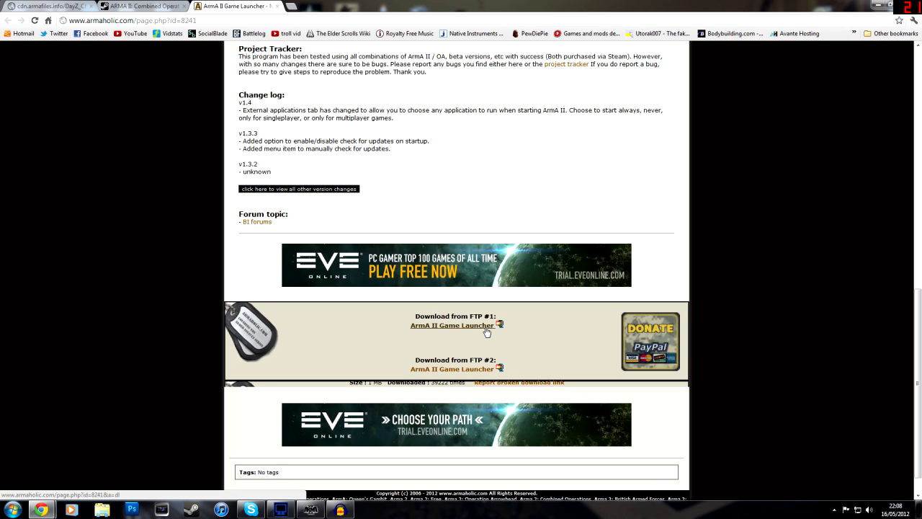
mouse_move(487, 337)
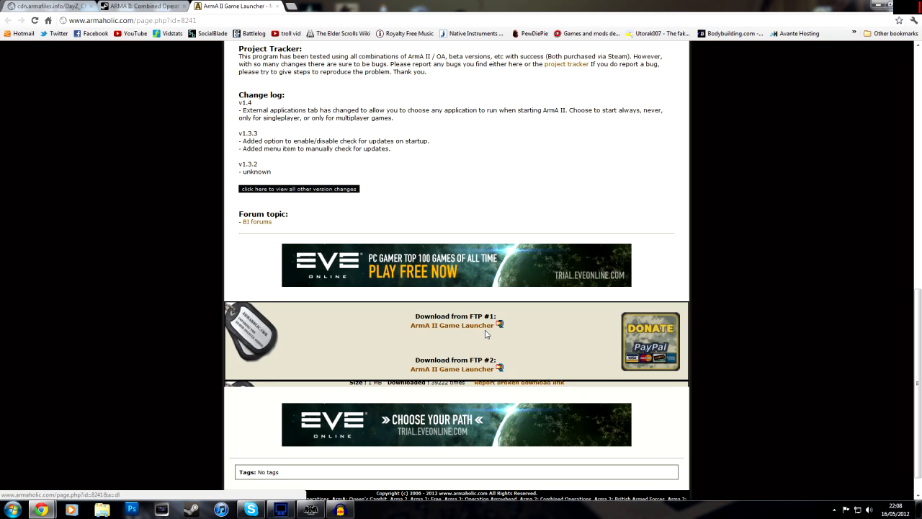
scroll("down", 3)
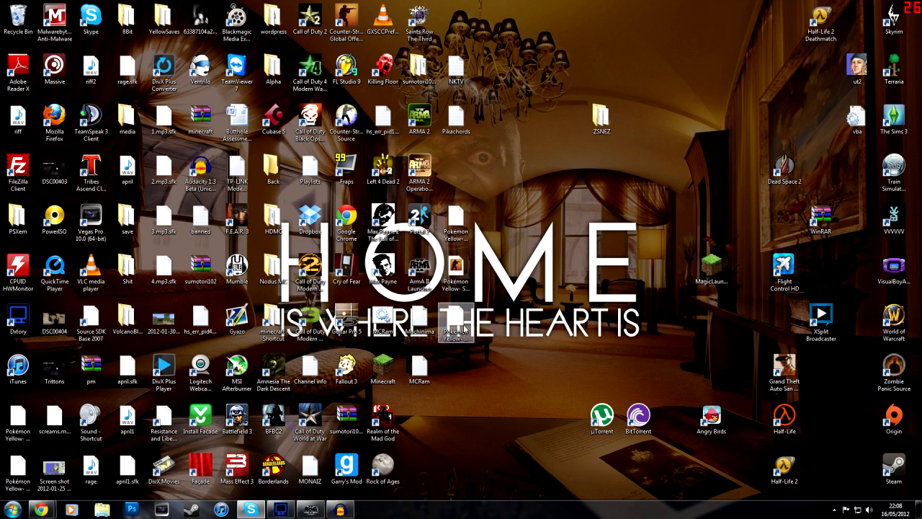
Start the ArmA II Game Launcher from the desktop.
double_click(419, 268)
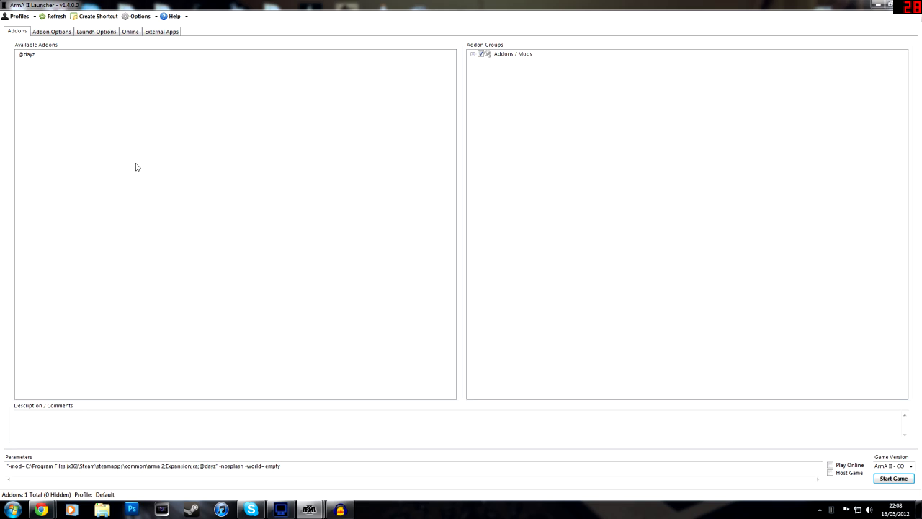
mouse_move(226, 141)
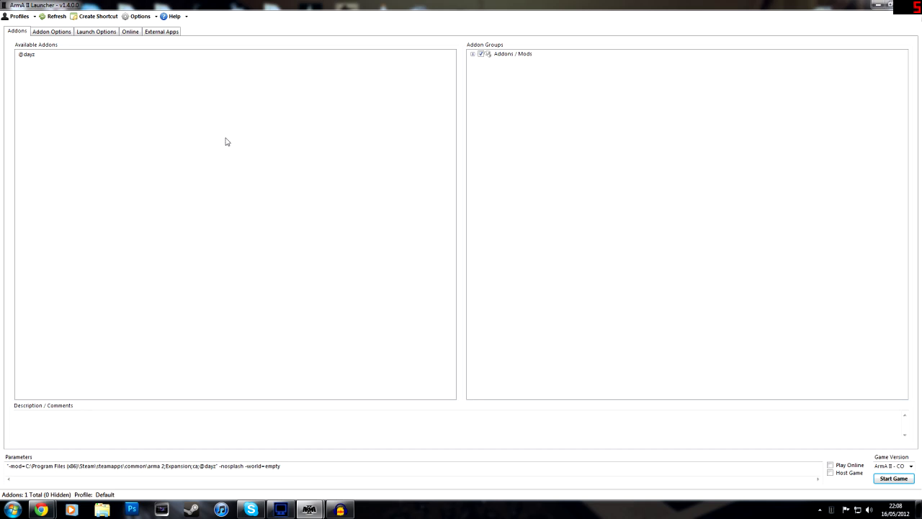
mouse_move(311, 398)
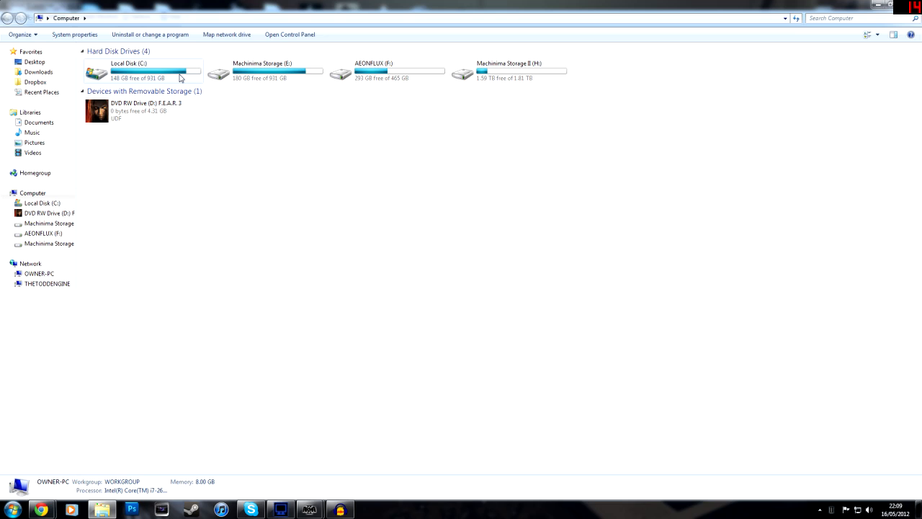
Browse C: > Program Files (x86) > Steam > steamapps > common into arma 2 operation arrowhead.
left_click(147, 75)
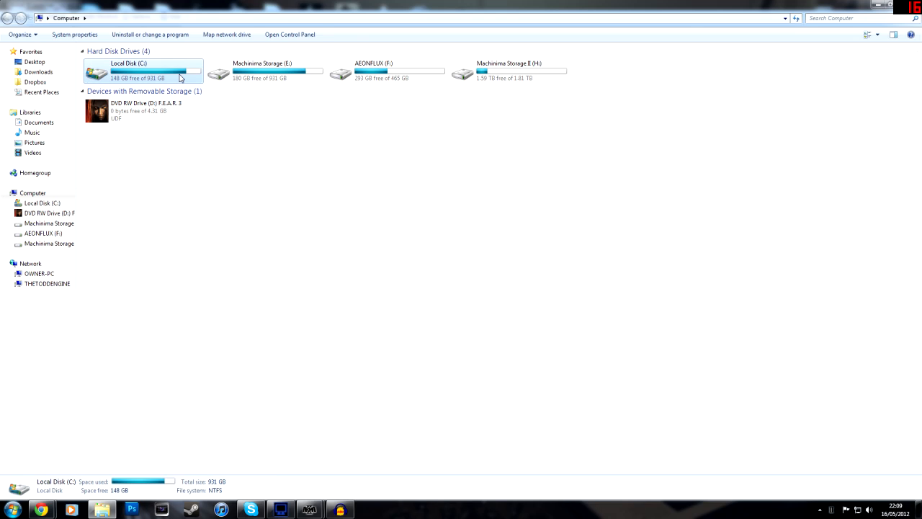
double_click(130, 69)
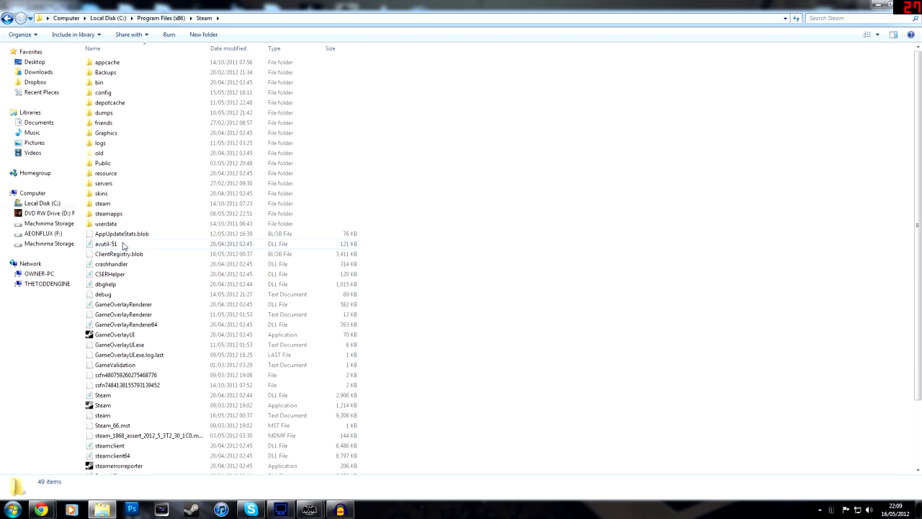
double_click(109, 213)
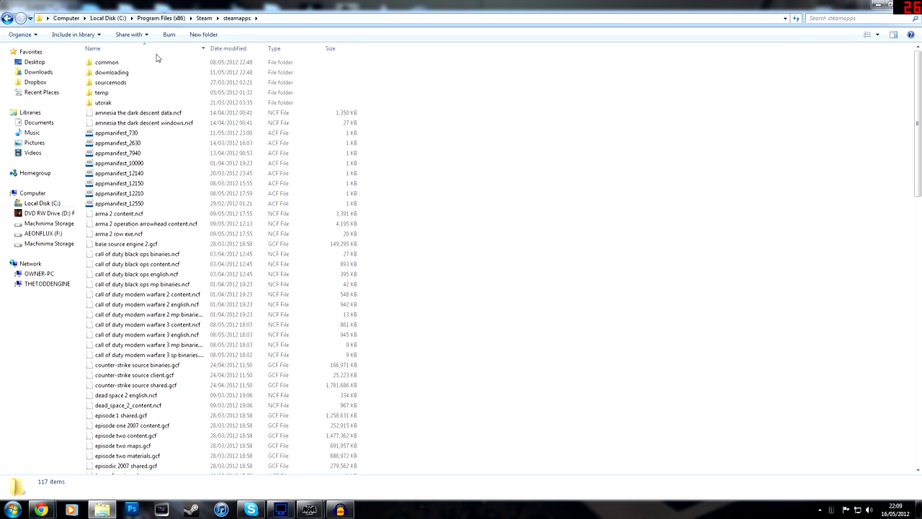
double_click(112, 62)
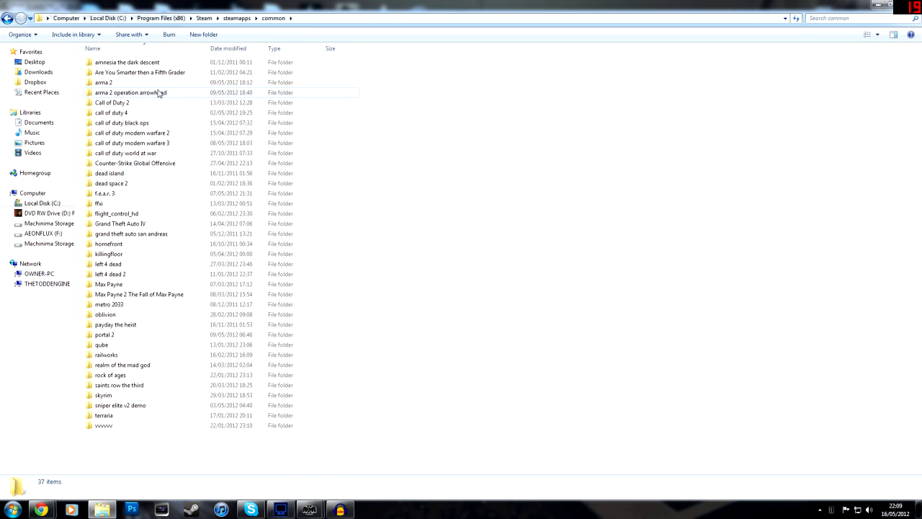
left_click(129, 93)
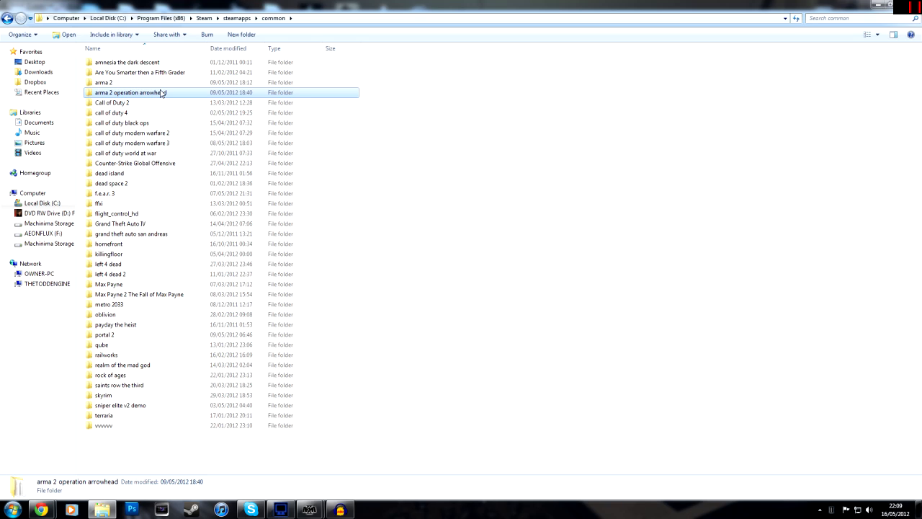
left_click(108, 78)
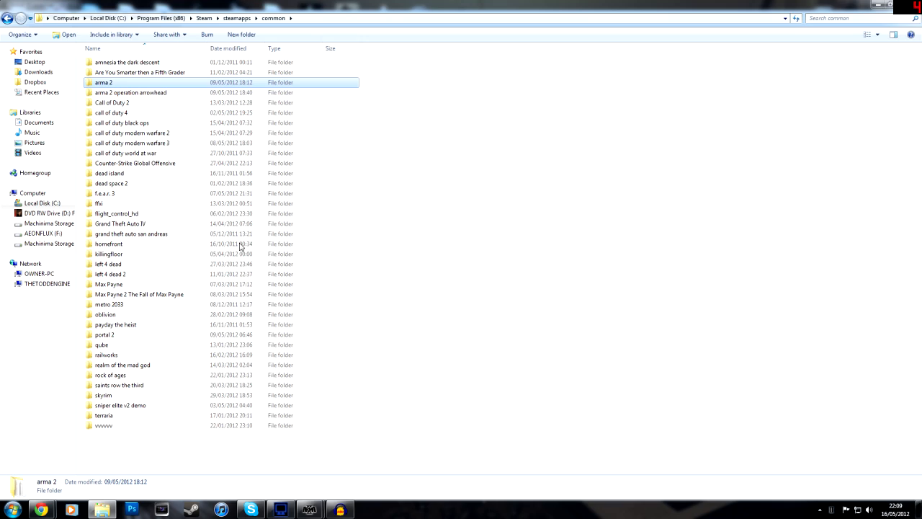
mouse_move(305, 324)
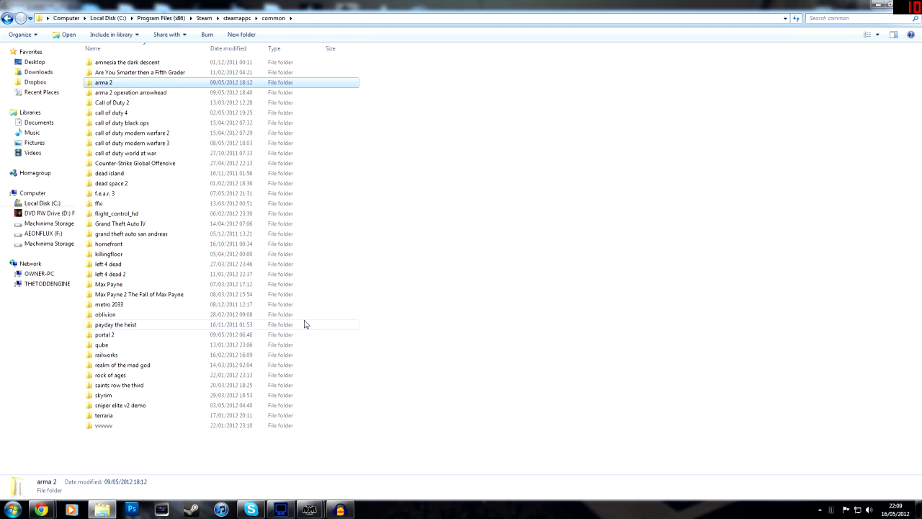
left_click(131, 92)
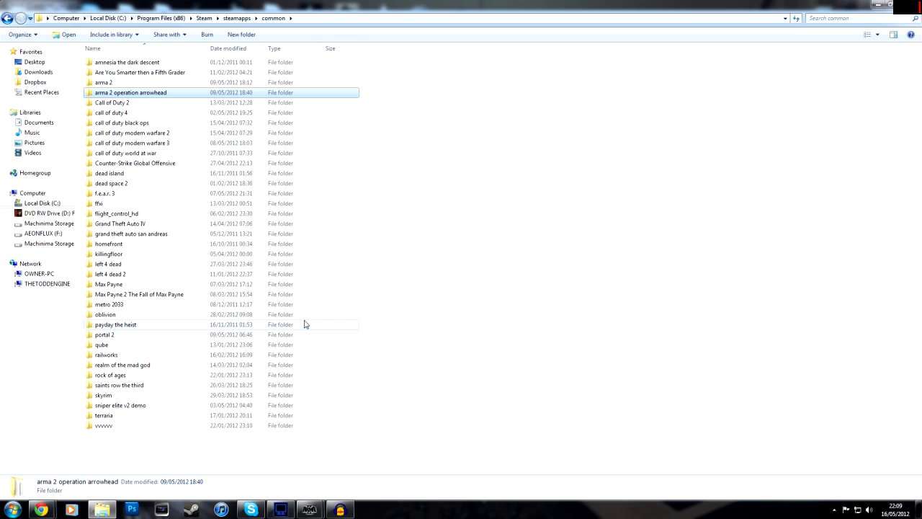
mouse_move(129, 92)
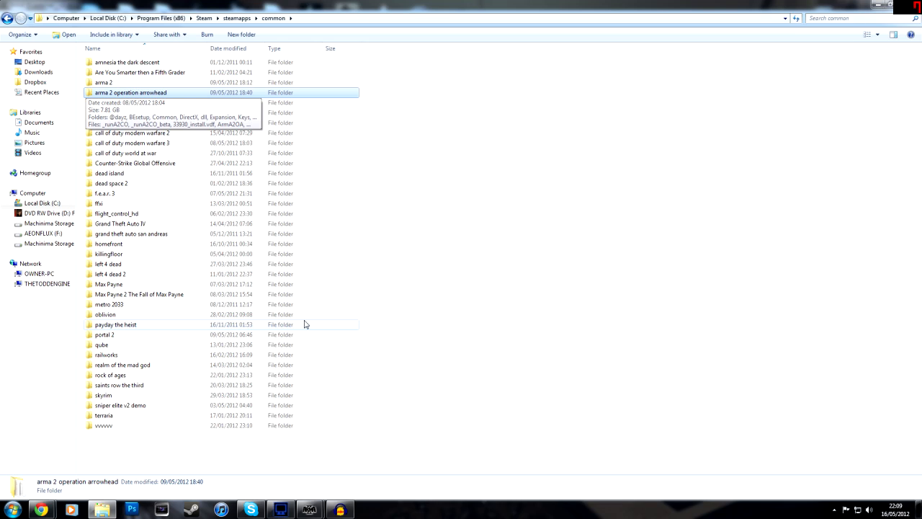
double_click(130, 92)
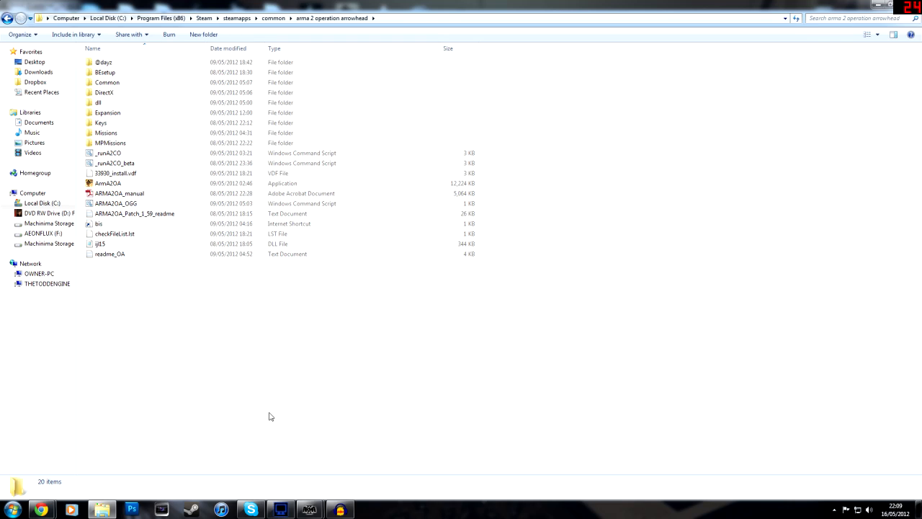
left_click(104, 66)
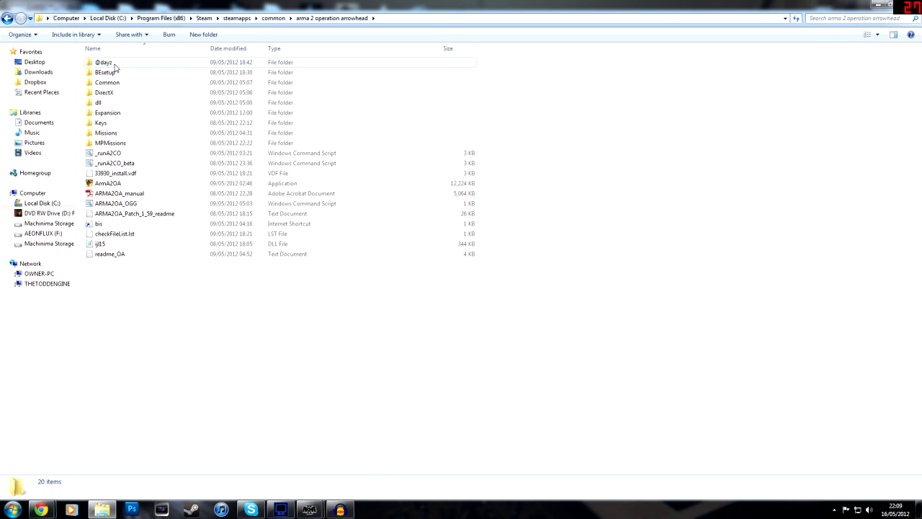
left_click(105, 62)
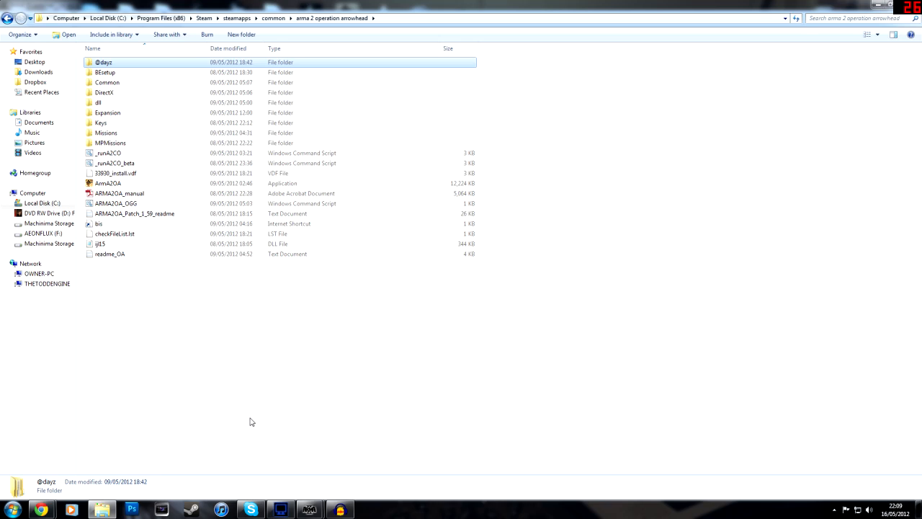
left_click(161, 333)
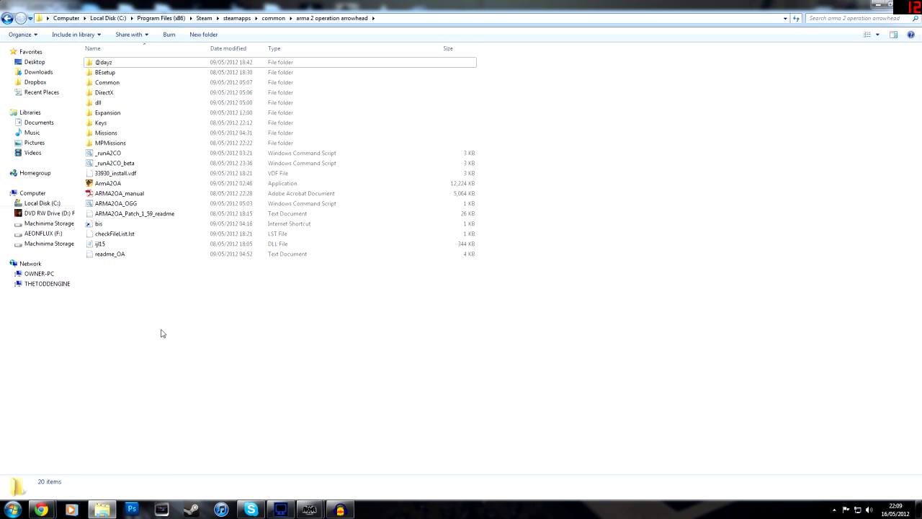
right_click(163, 333)
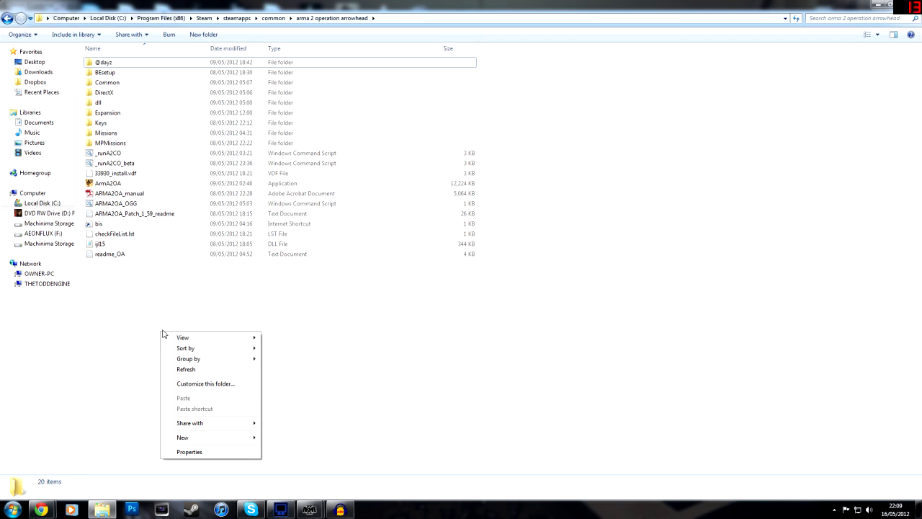
left_click(181, 437)
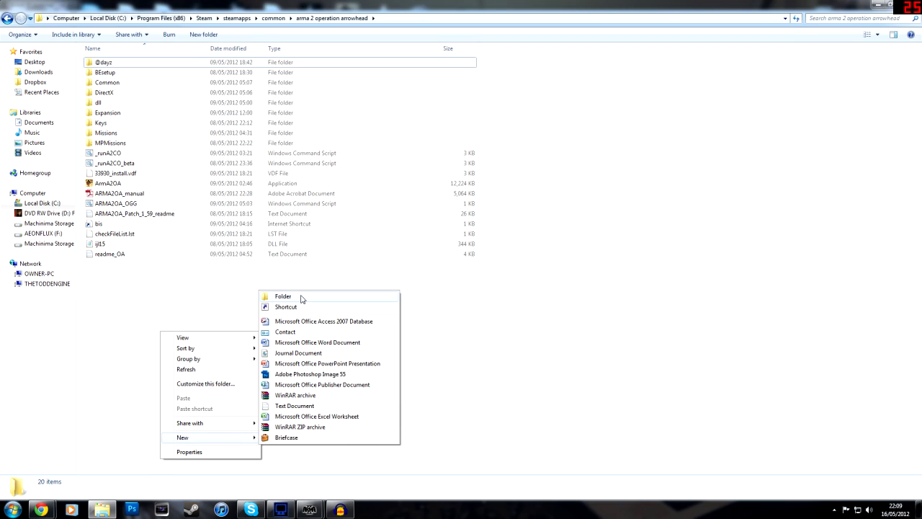
left_click(283, 296)
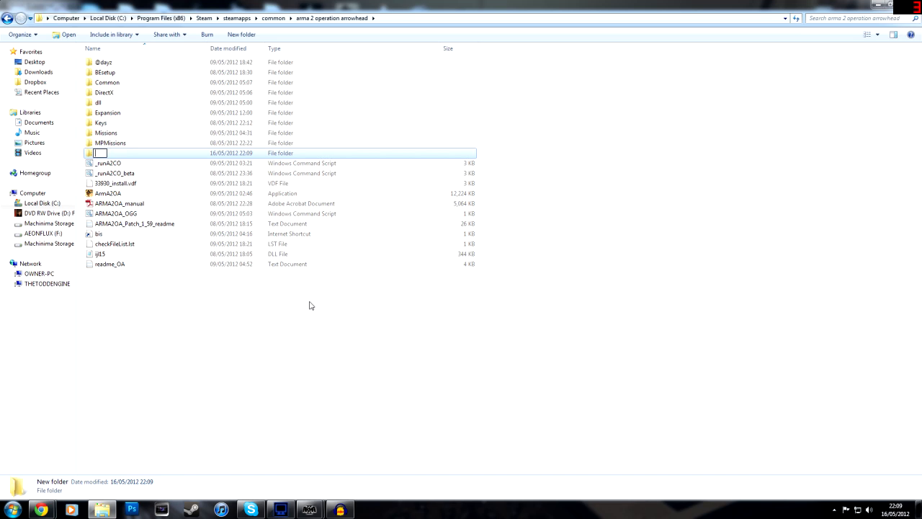
key("Delete")
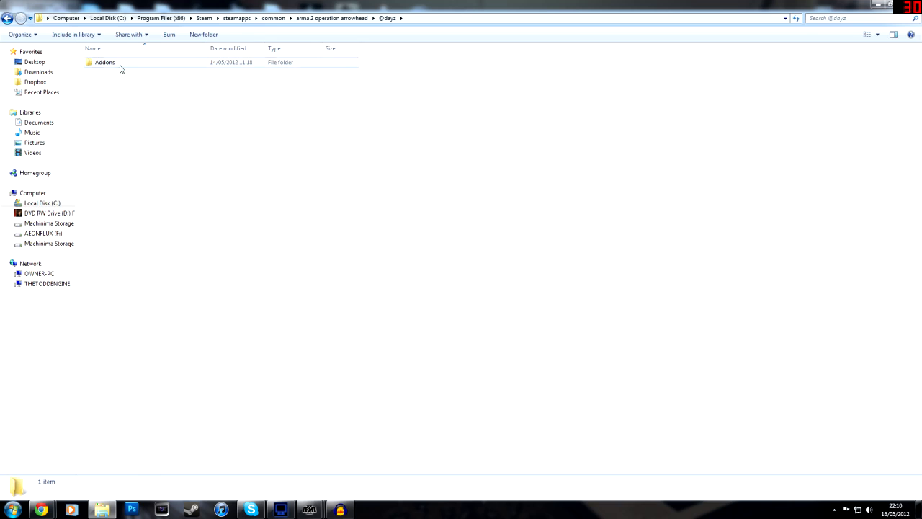
left_click(113, 62)
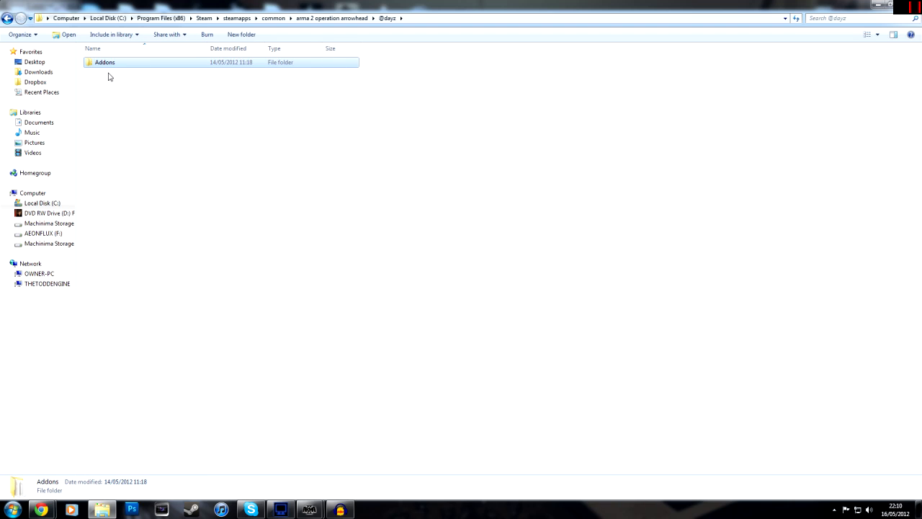
mouse_move(95, 148)
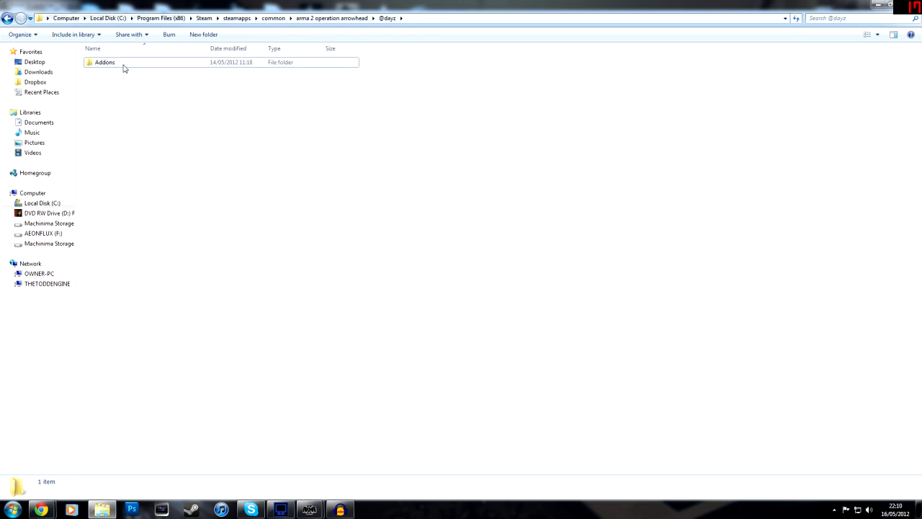
double_click(109, 69)
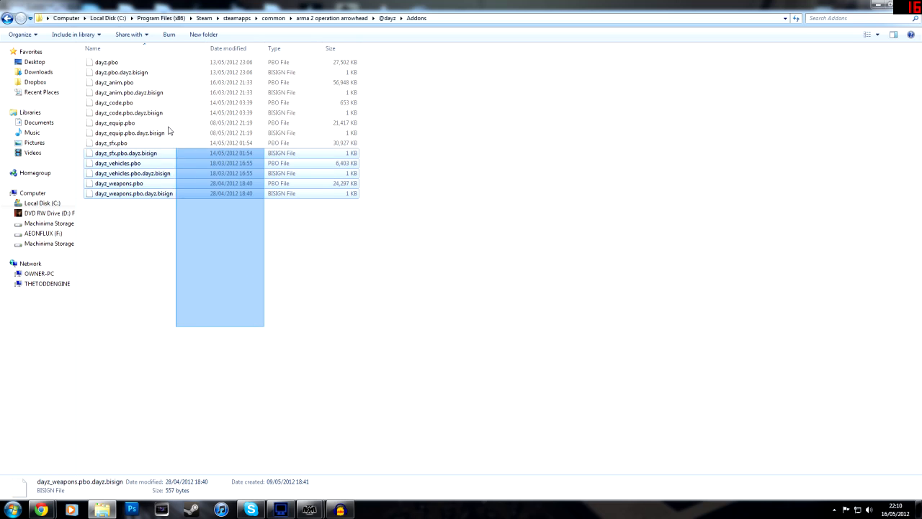
left_click(256, 320)
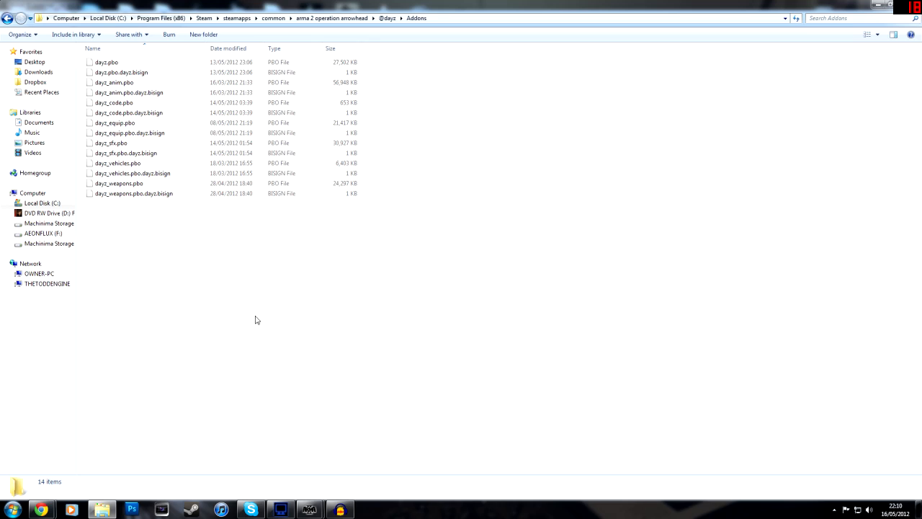
mouse_move(330, 415)
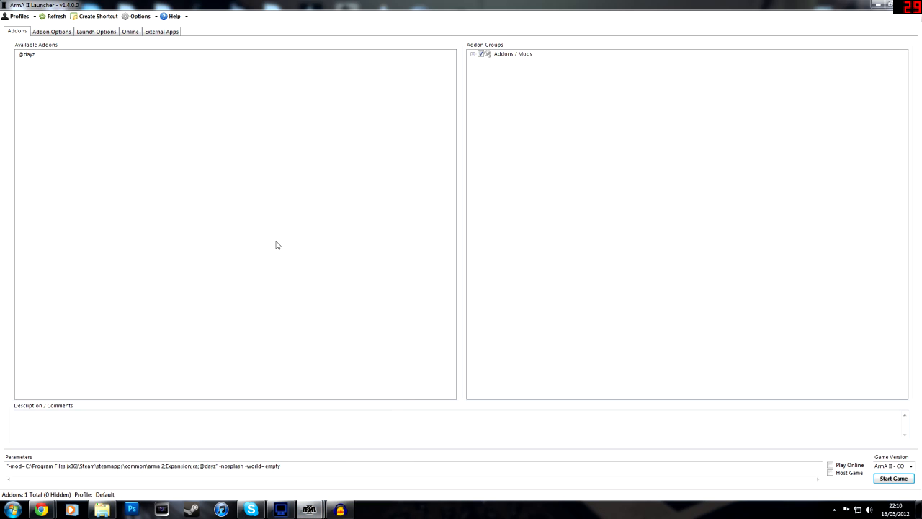
mouse_move(104, 178)
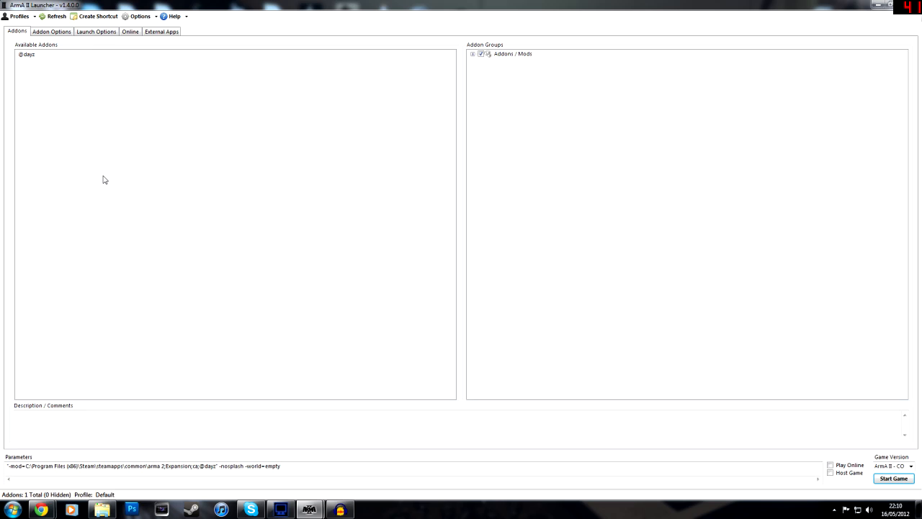
mouse_move(107, 34)
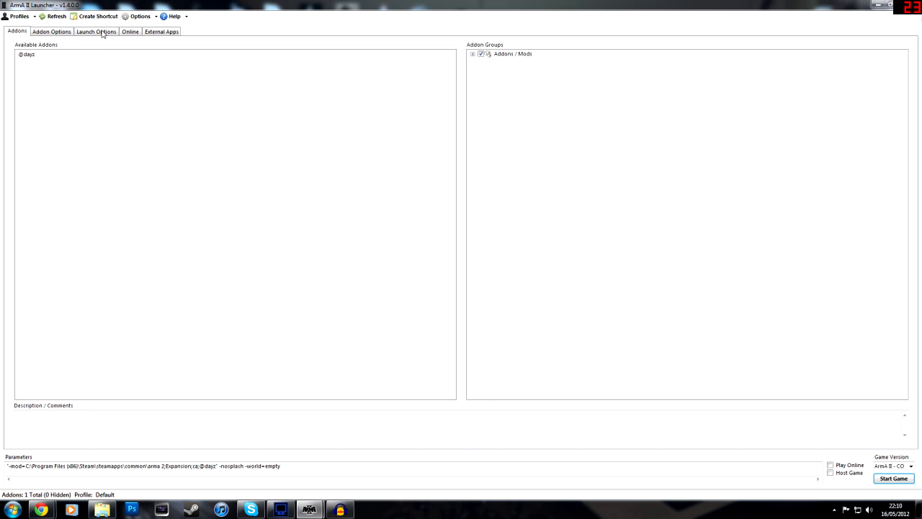
Set the OA executable location to ArmA2OA.exe from the Steam install folder.
left_click(104, 32)
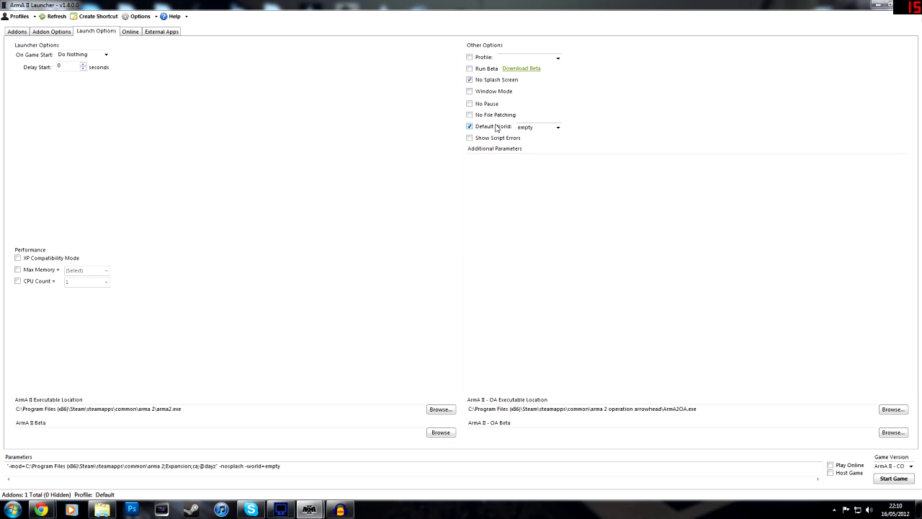
double_click(525, 127)
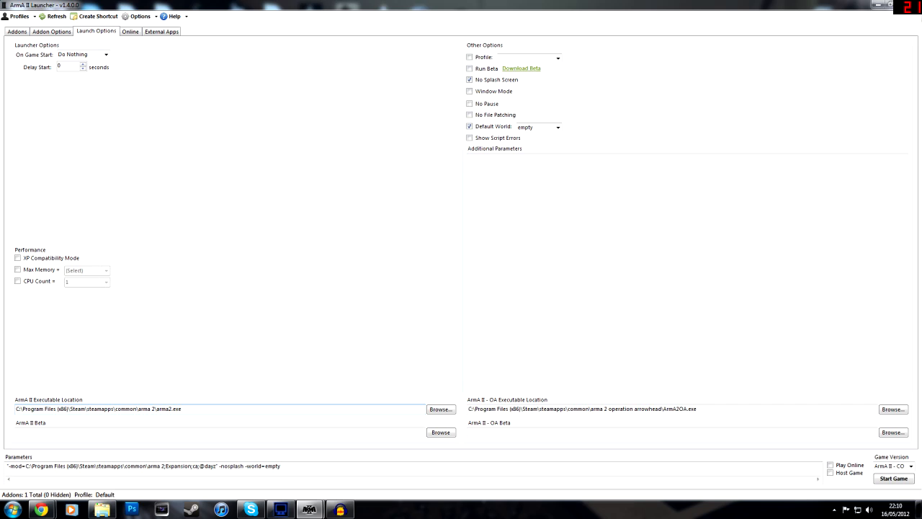
left_click(893, 409)
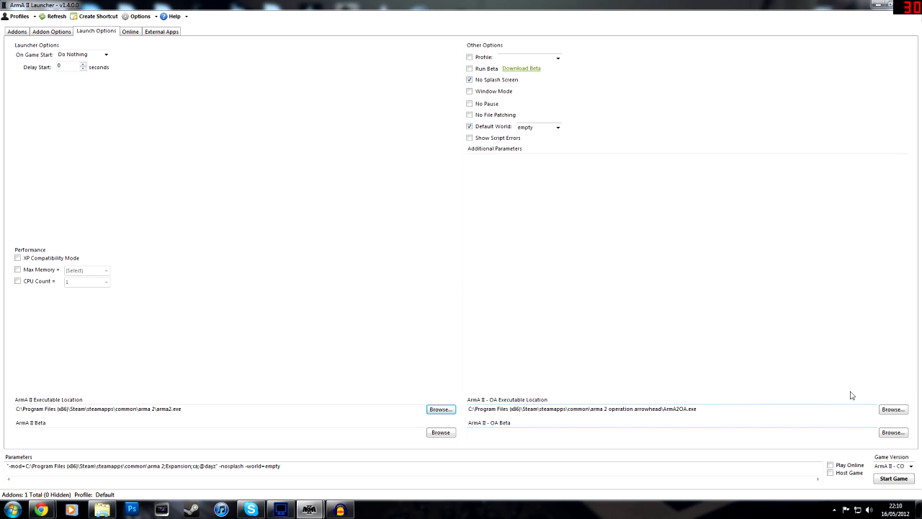
left_click(441, 409)
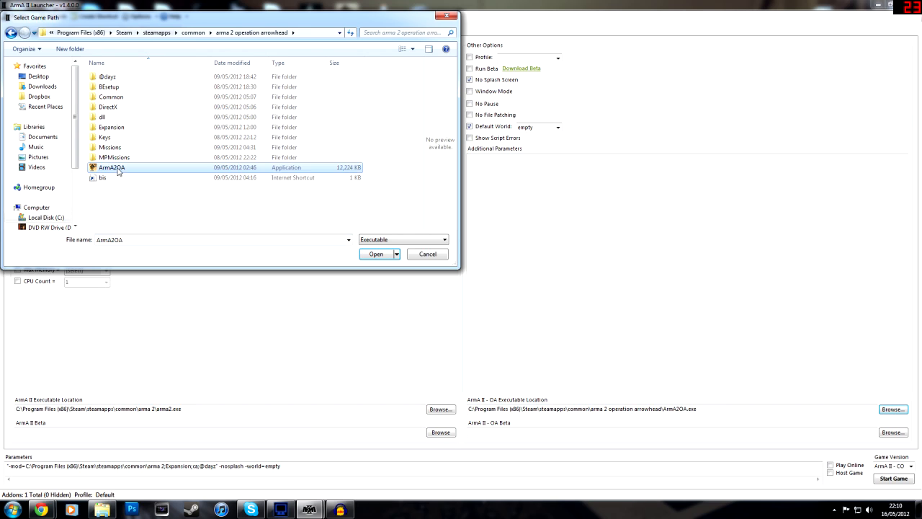
left_click(374, 253)
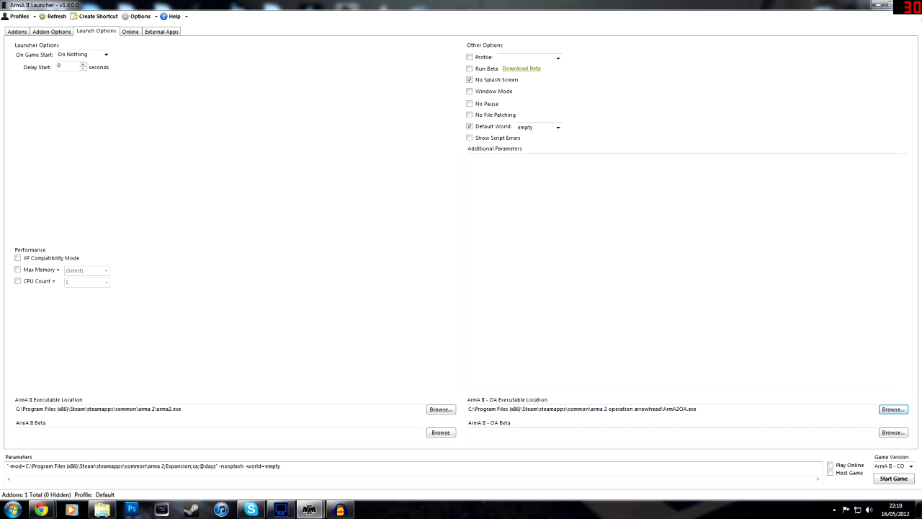
left_click(918, 466)
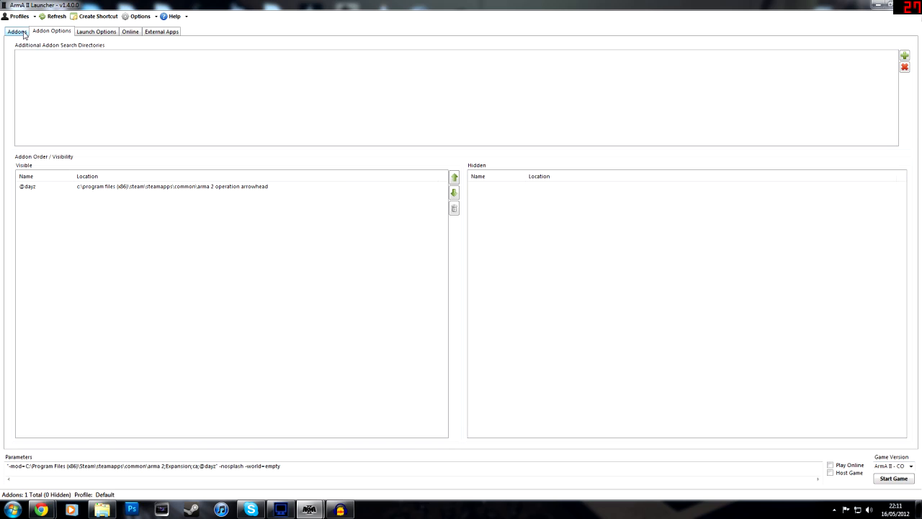
left_click(17, 30)
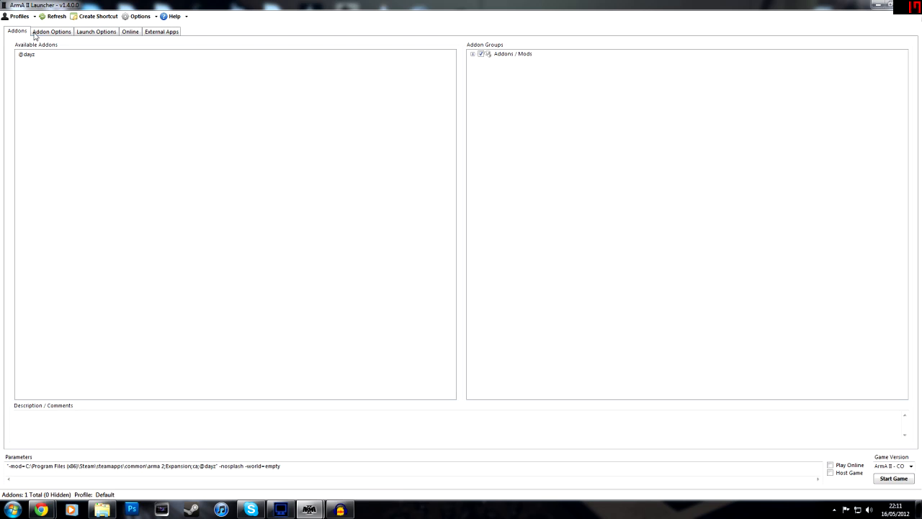
mouse_move(66, 55)
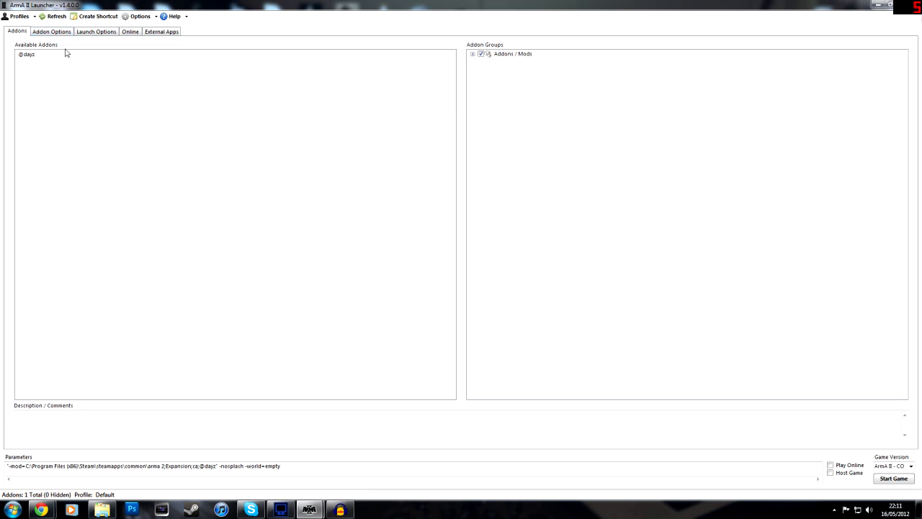
left_click(26, 59)
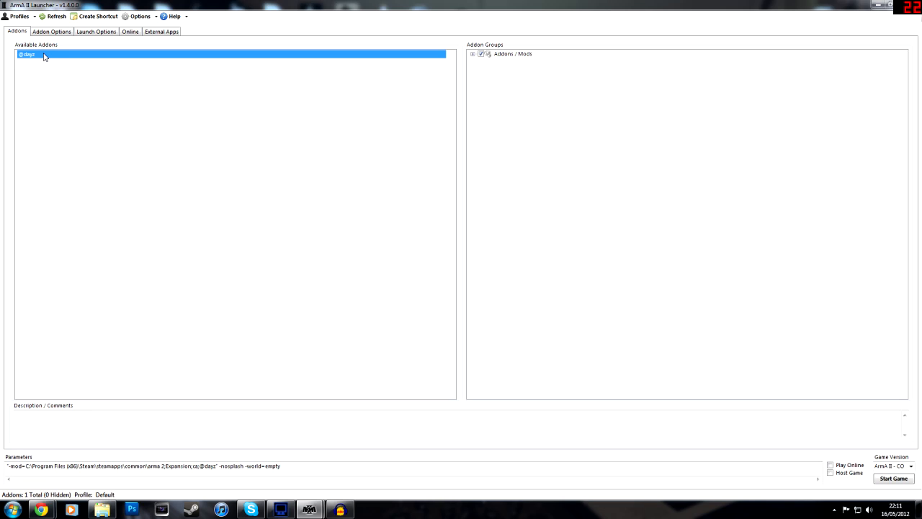
mouse_move(126, 112)
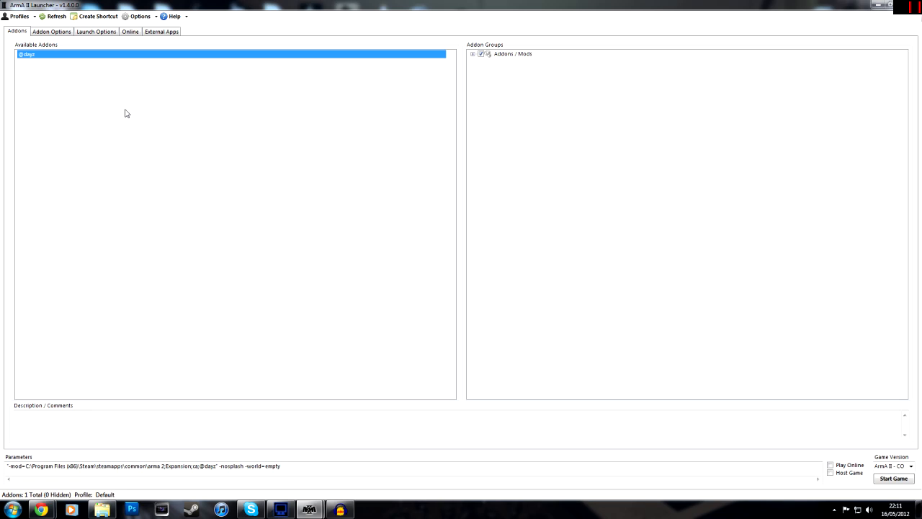
mouse_move(349, 89)
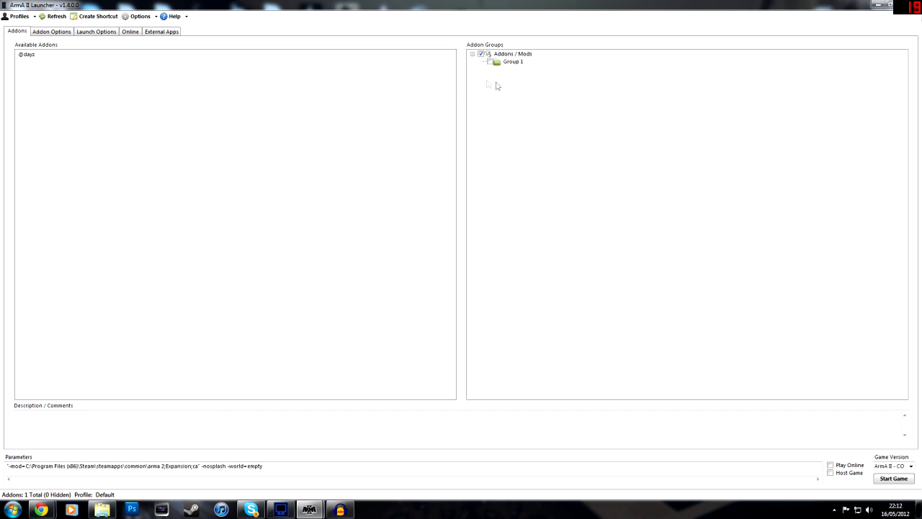
mouse_move(496, 65)
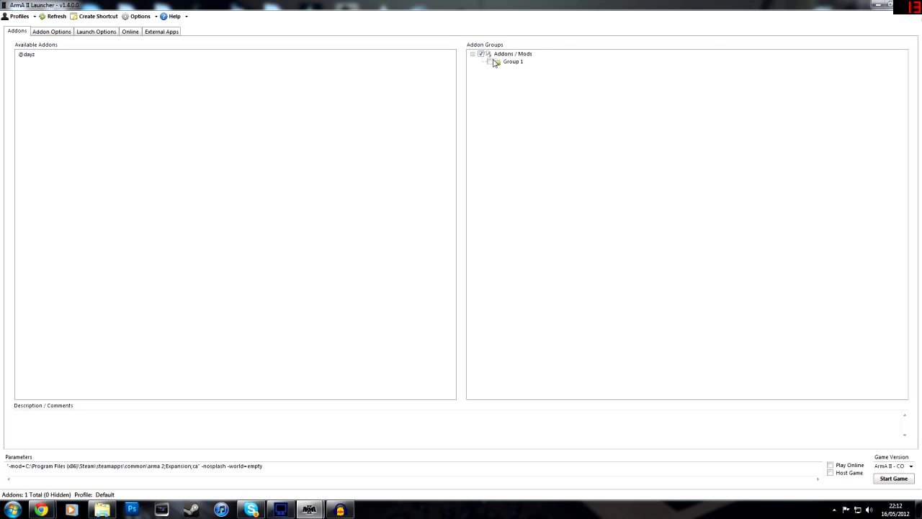
left_click(512, 60)
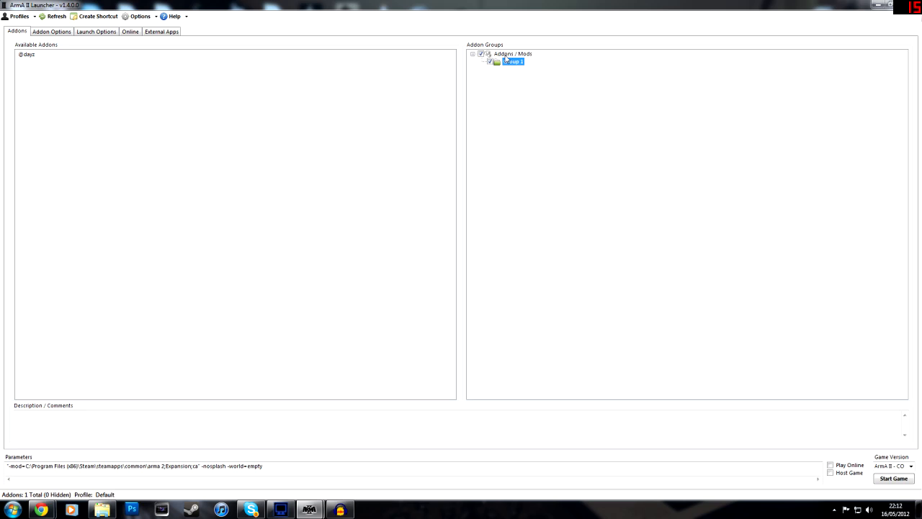
left_click(187, 92)
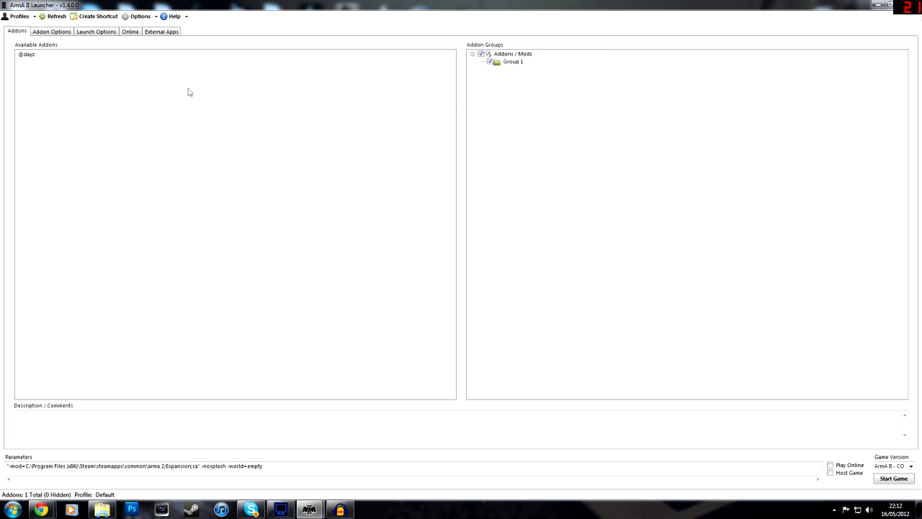
left_click(26, 66)
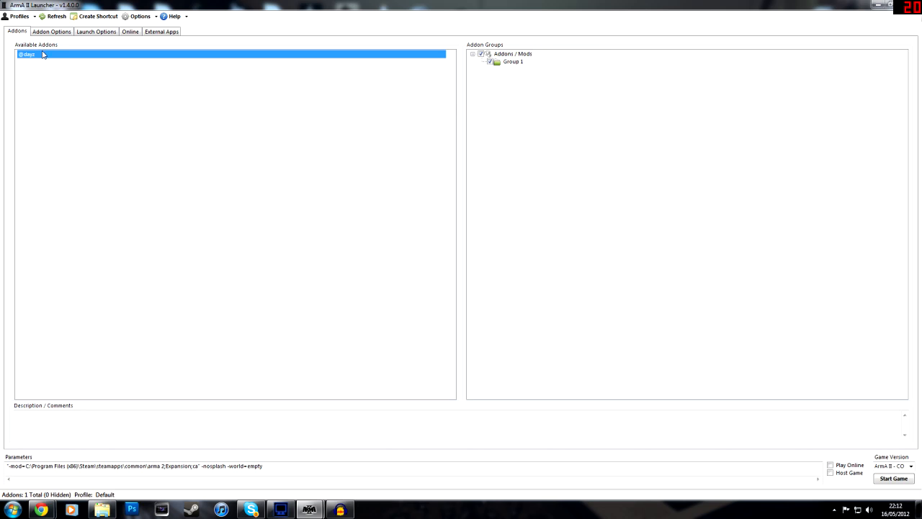
mouse_move(46, 58)
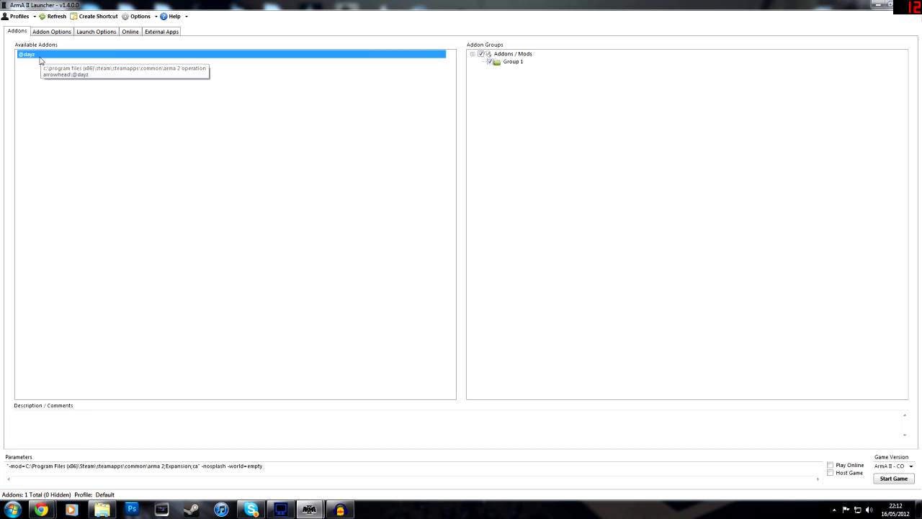
mouse_move(510, 66)
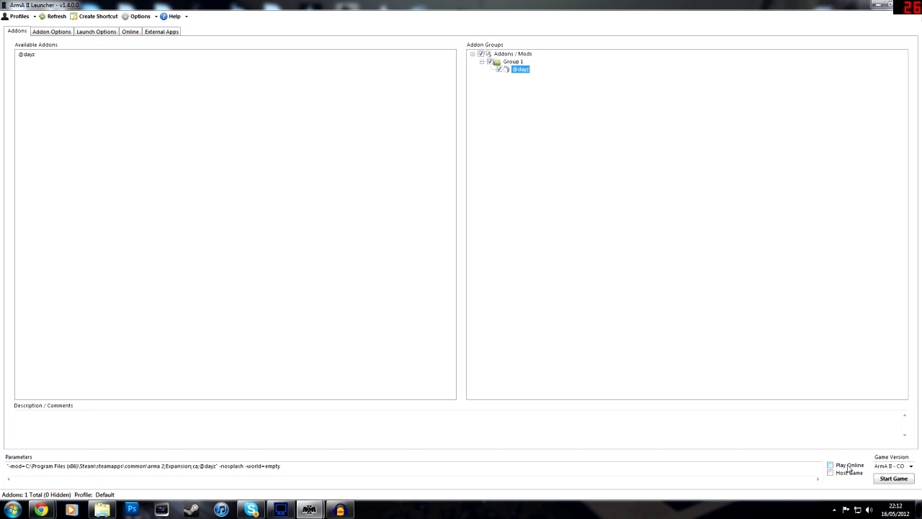
left_click(830, 464)
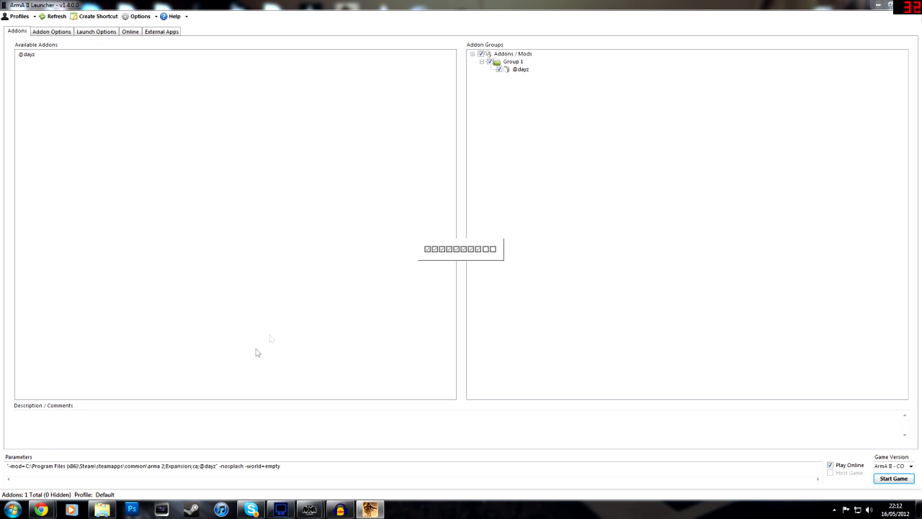
mouse_move(282, 326)
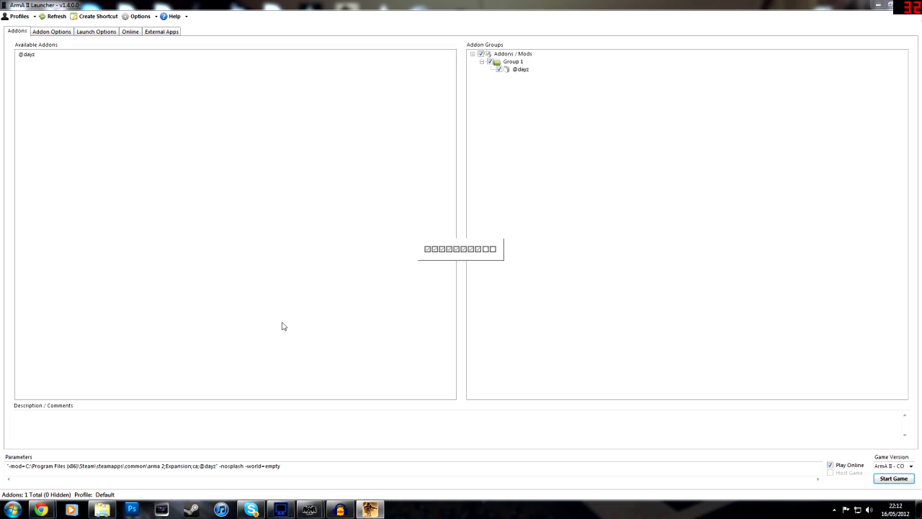
Launch Arma 2 OA, enter the Multiplayer browser and sort DayZ servers by player count.
left_click(893, 478)
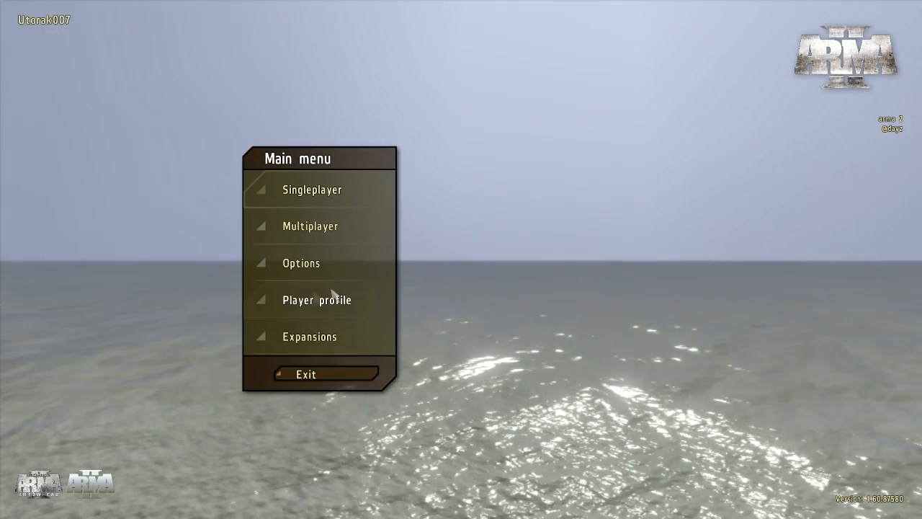
left_click(311, 337)
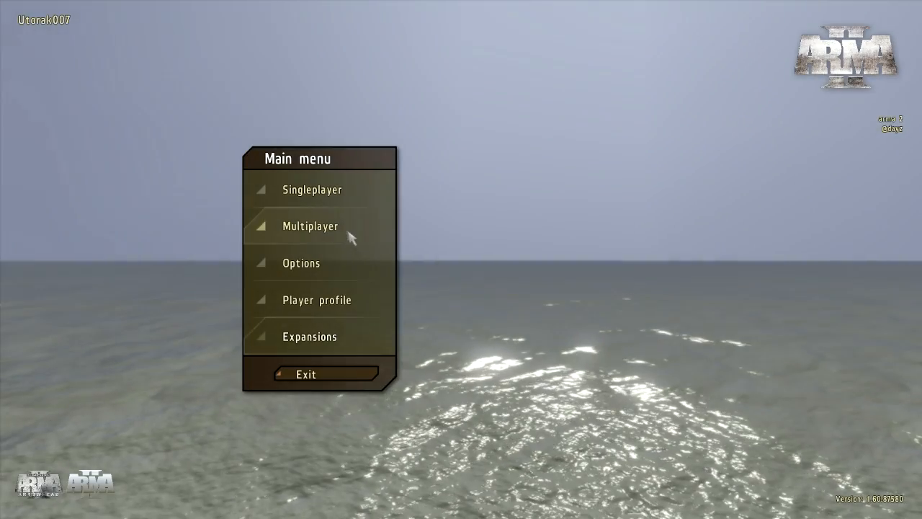
left_click(311, 225)
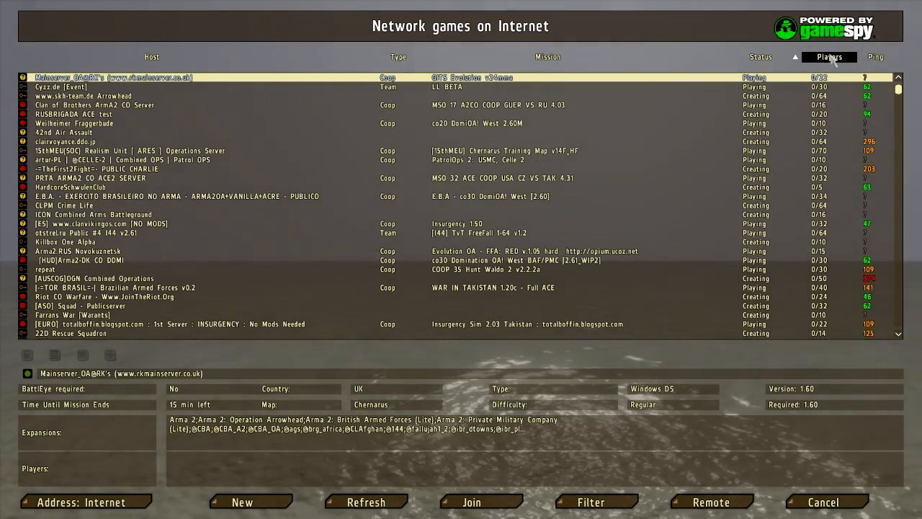
left_click(829, 56)
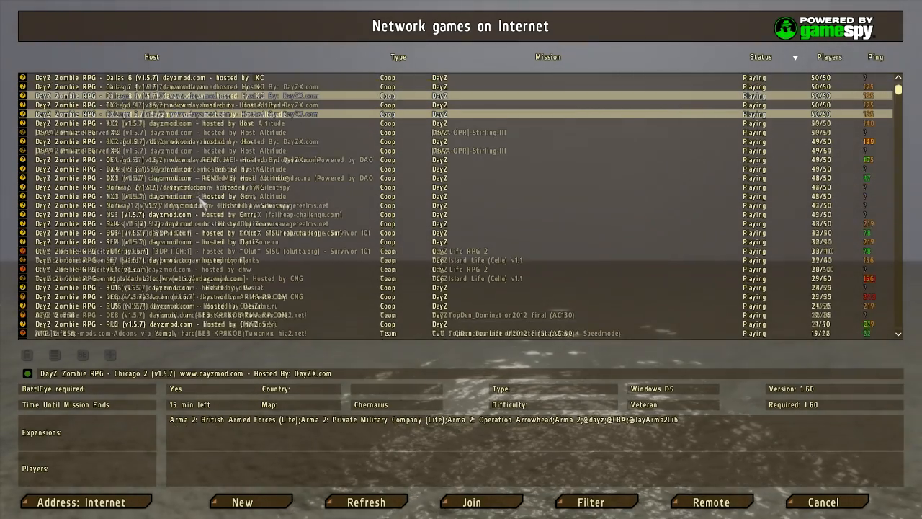